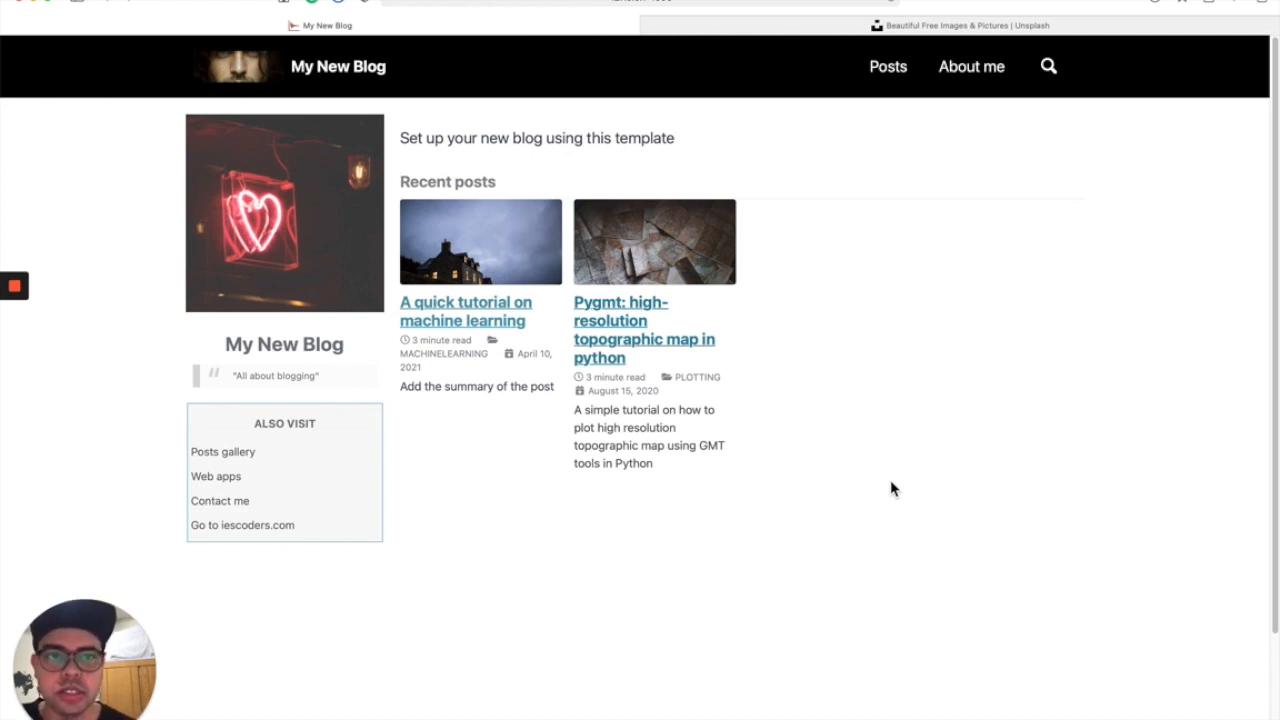
Switch to the Unsplash site and scroll through its free photo feed.
{"action": "left_click", "coordinate": [960, 25]}
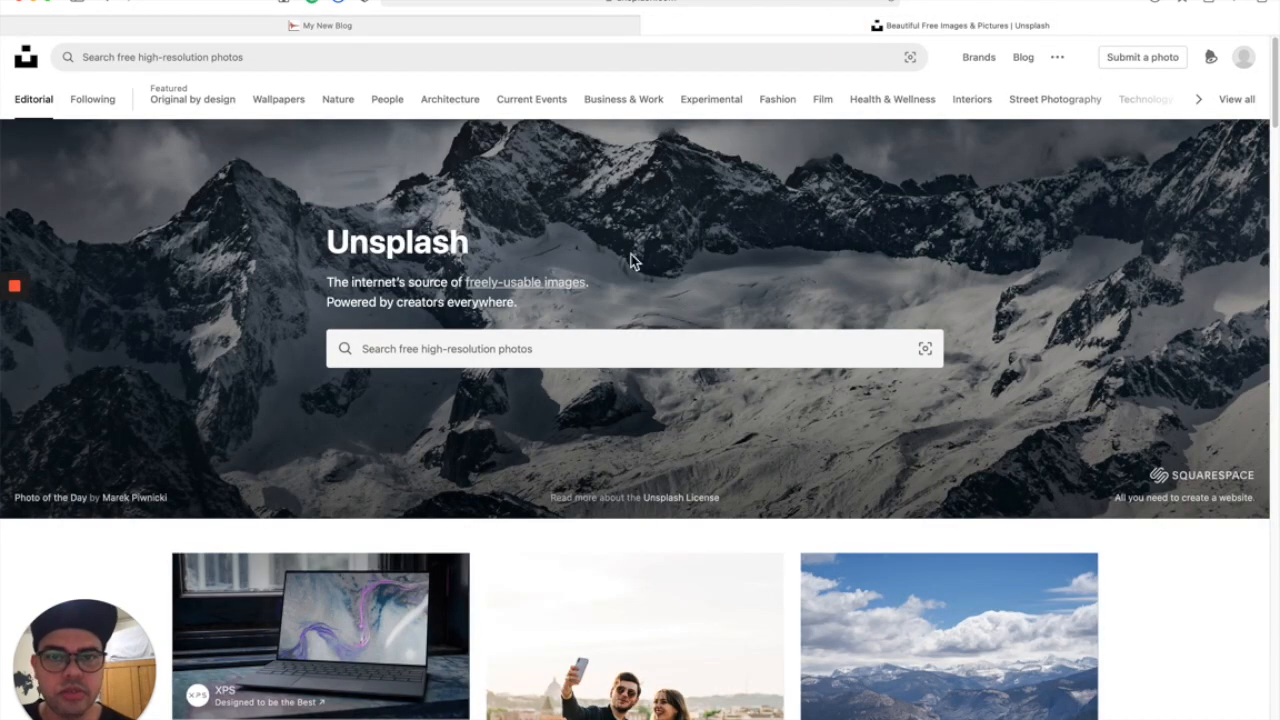
{"action": "left_click", "coordinate": [645, 5]}
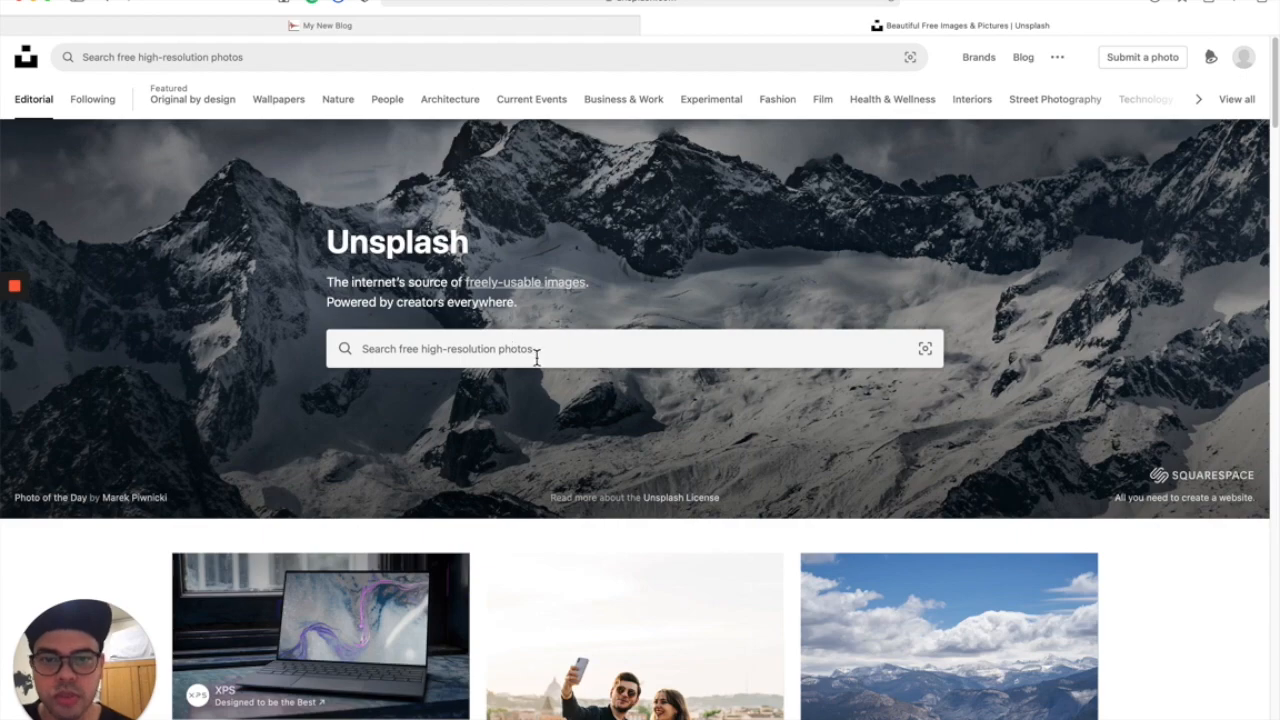
{"action": "scroll", "scroll_direction": "down", "scroll_amount": 3}
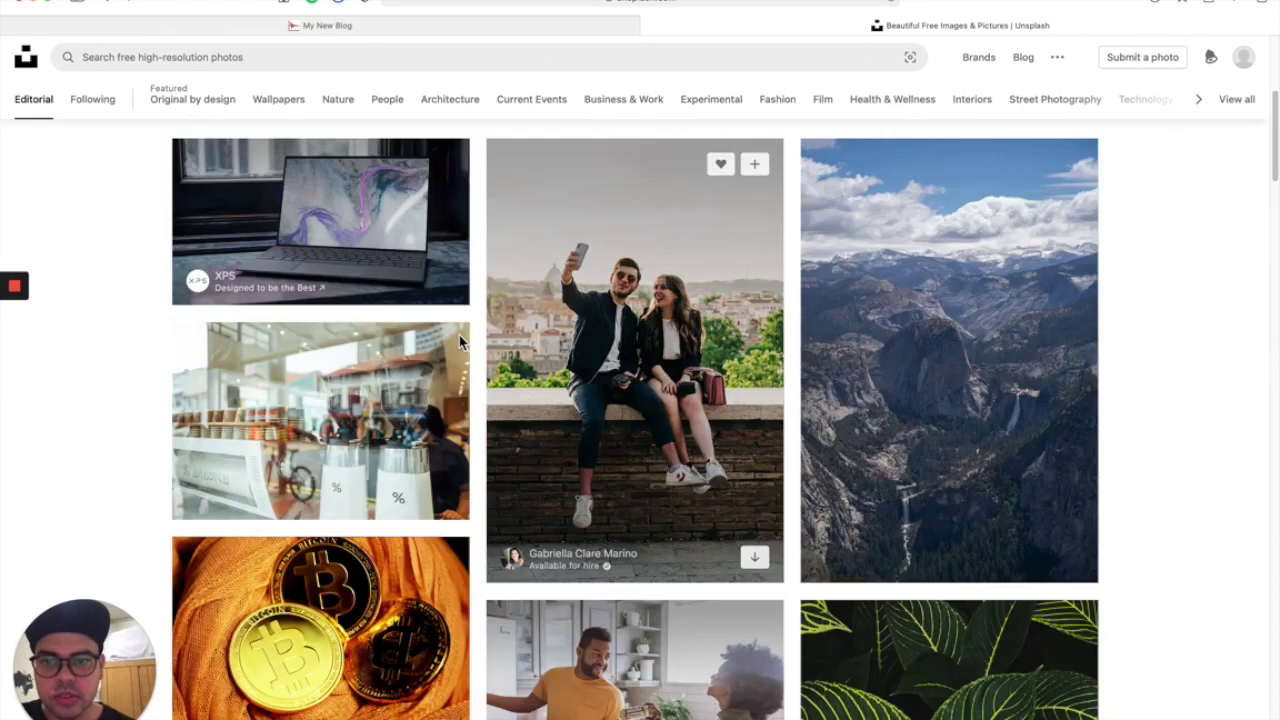
{"action": "scroll", "scroll_direction": "down", "scroll_amount": 3}
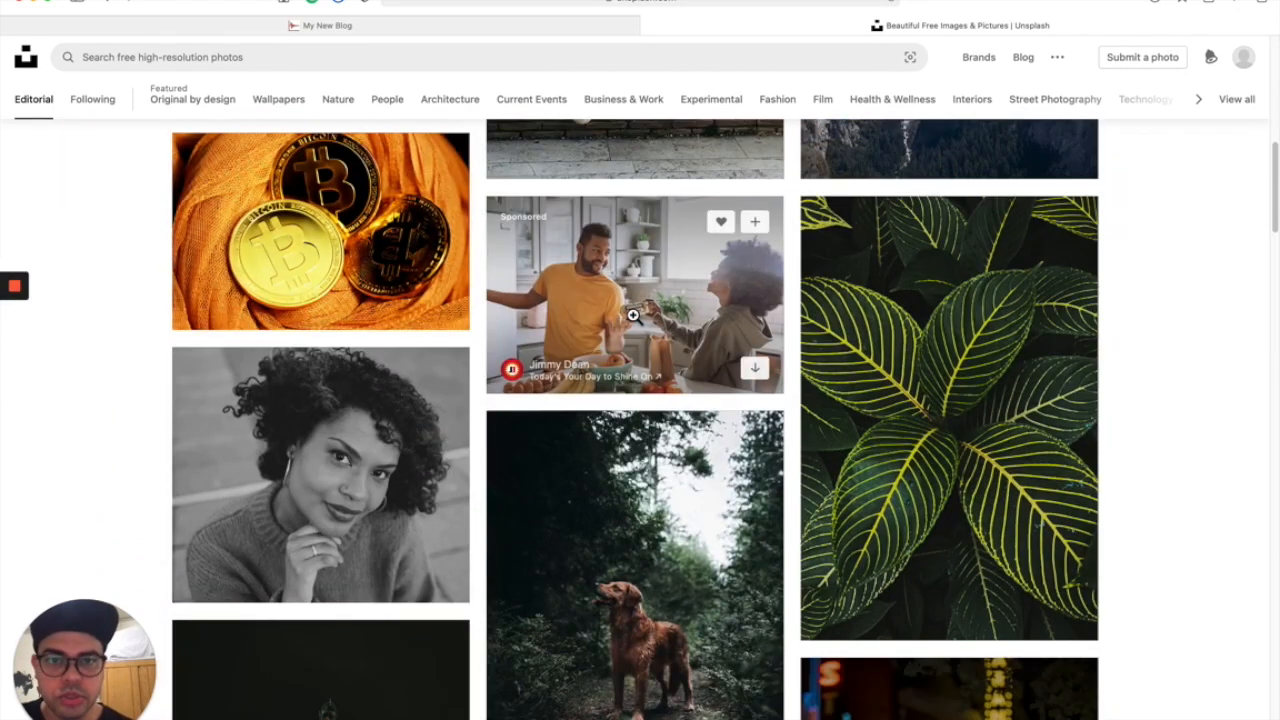
Open the kitchen photo, start its download, dismiss the save dialog, and return to the top.
{"action": "left_click", "coordinate": [633, 315]}
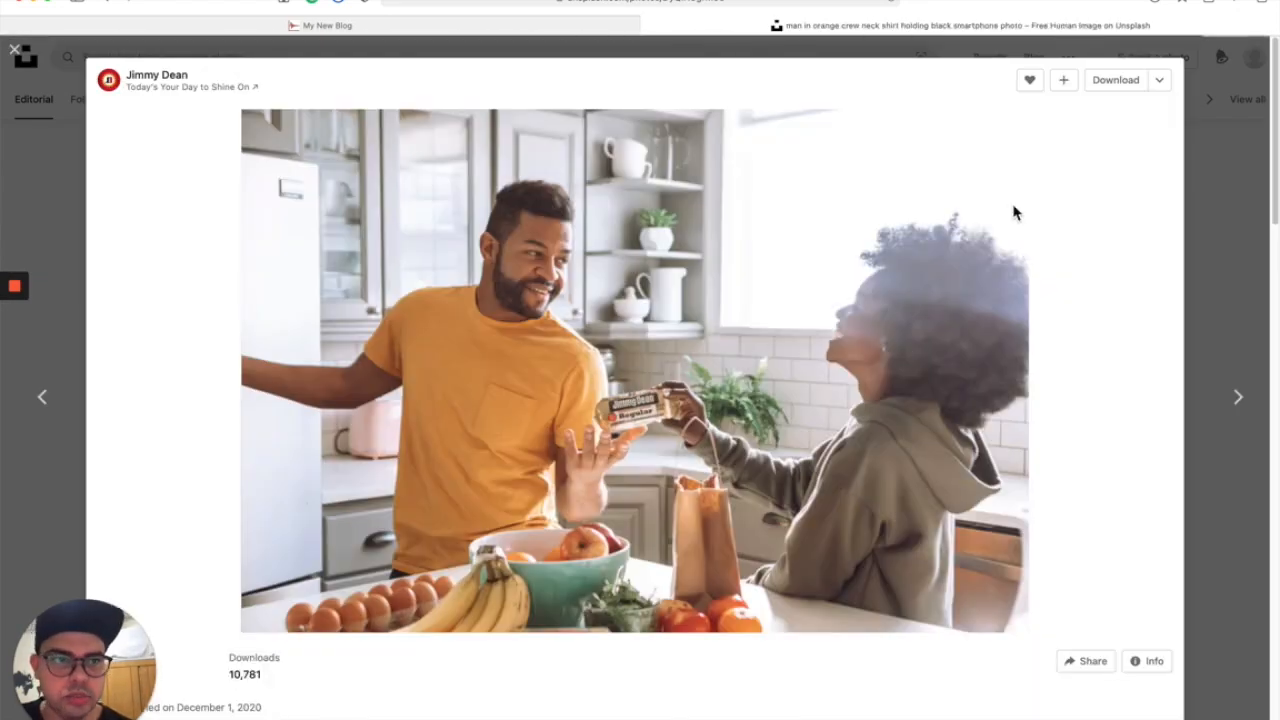
{"action": "mouse_move", "coordinate": [932, 218]}
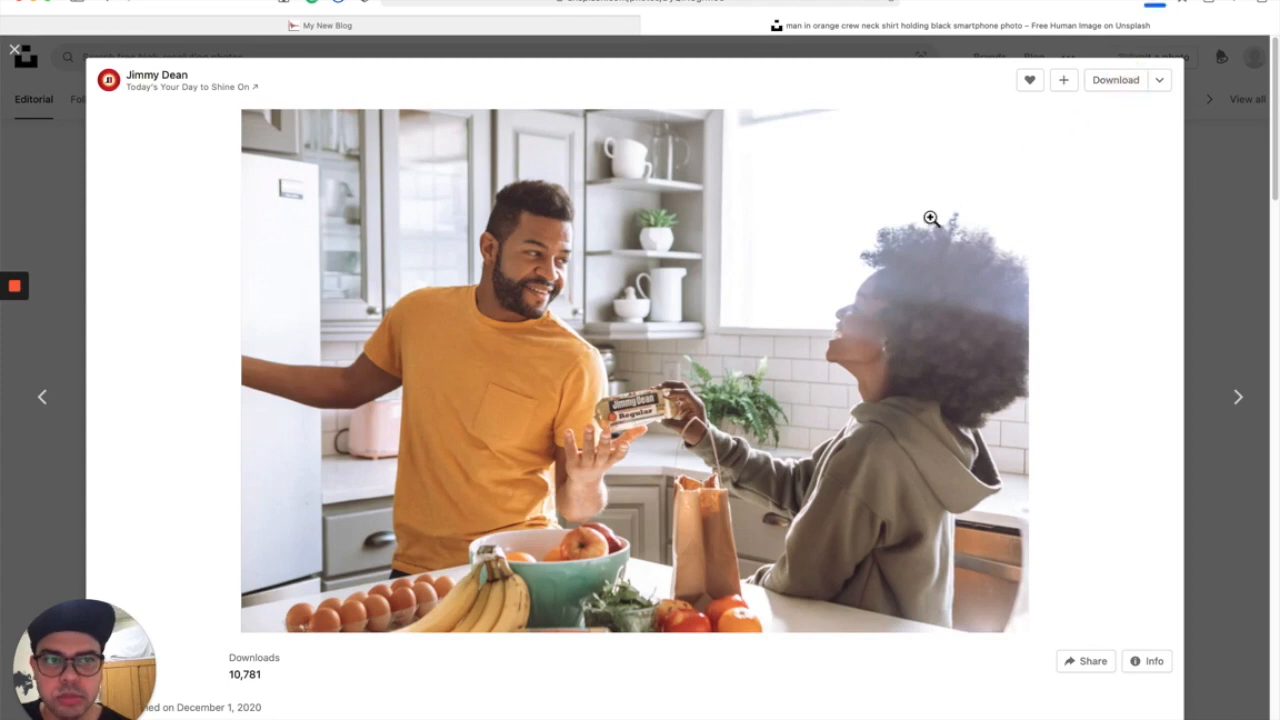
{"action": "left_click", "coordinate": [1134, 80]}
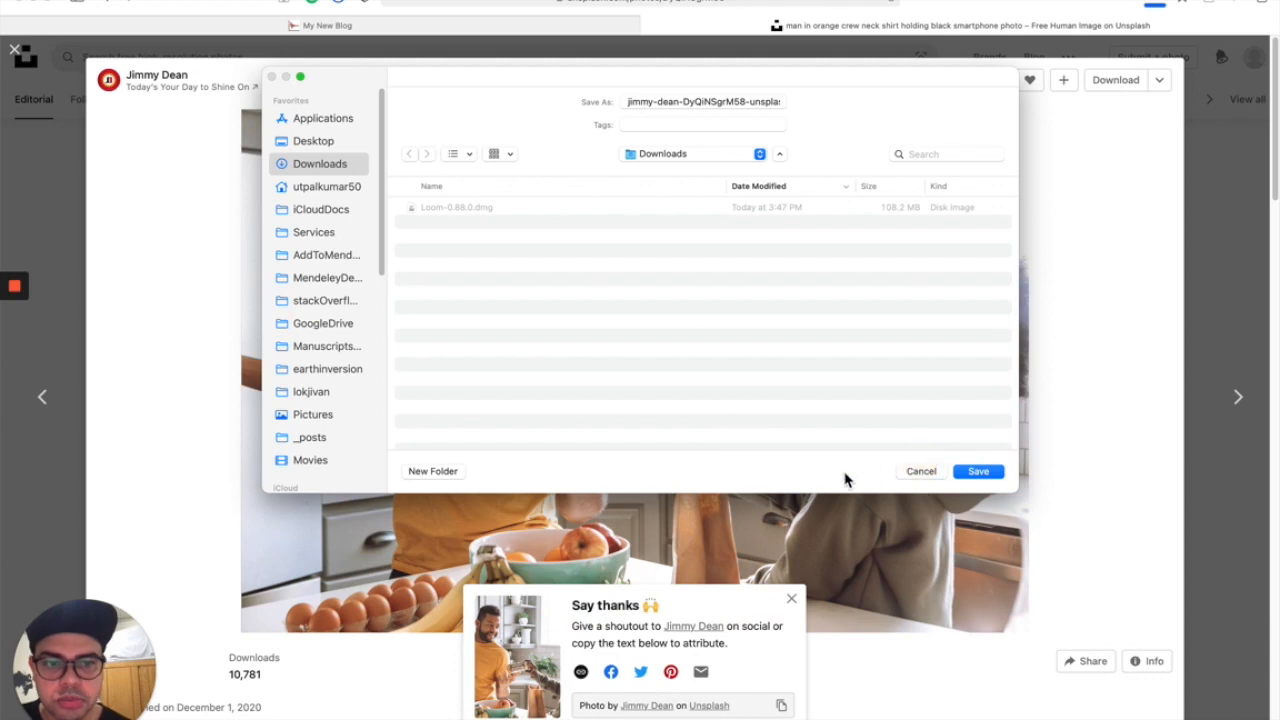
{"action": "left_click", "coordinate": [920, 471]}
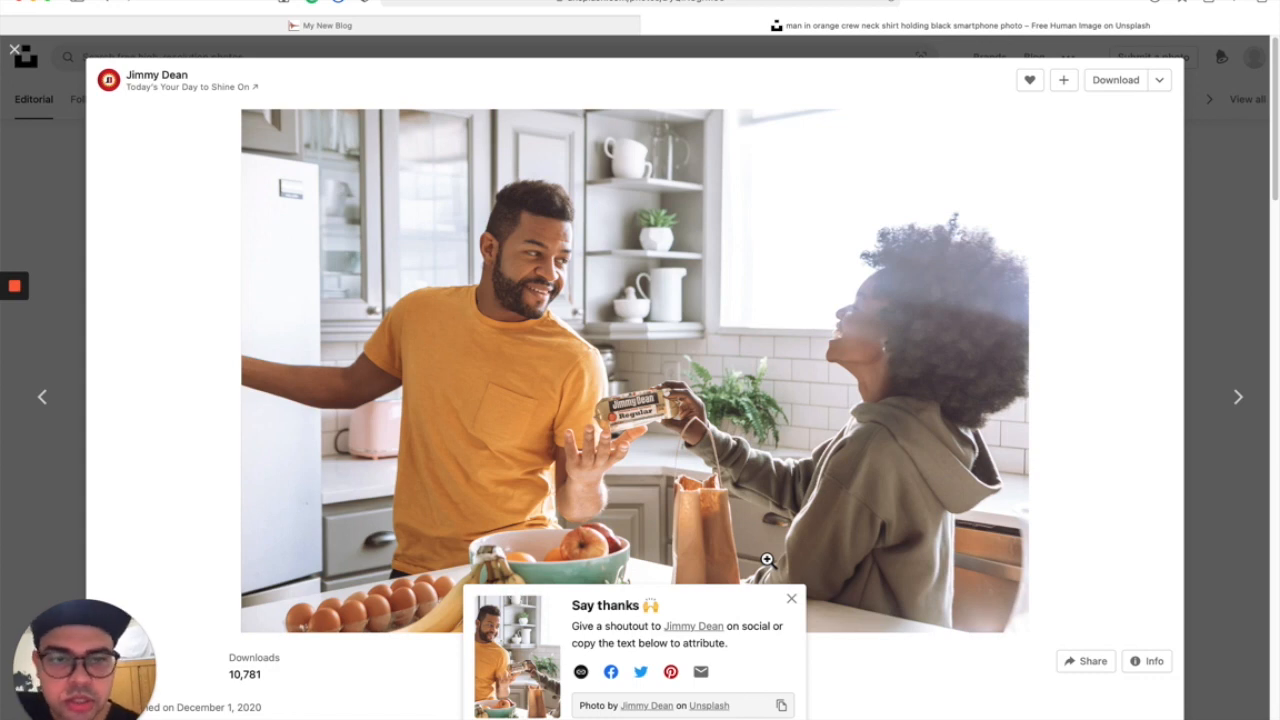
{"action": "mouse_move", "coordinate": [1100, 188]}
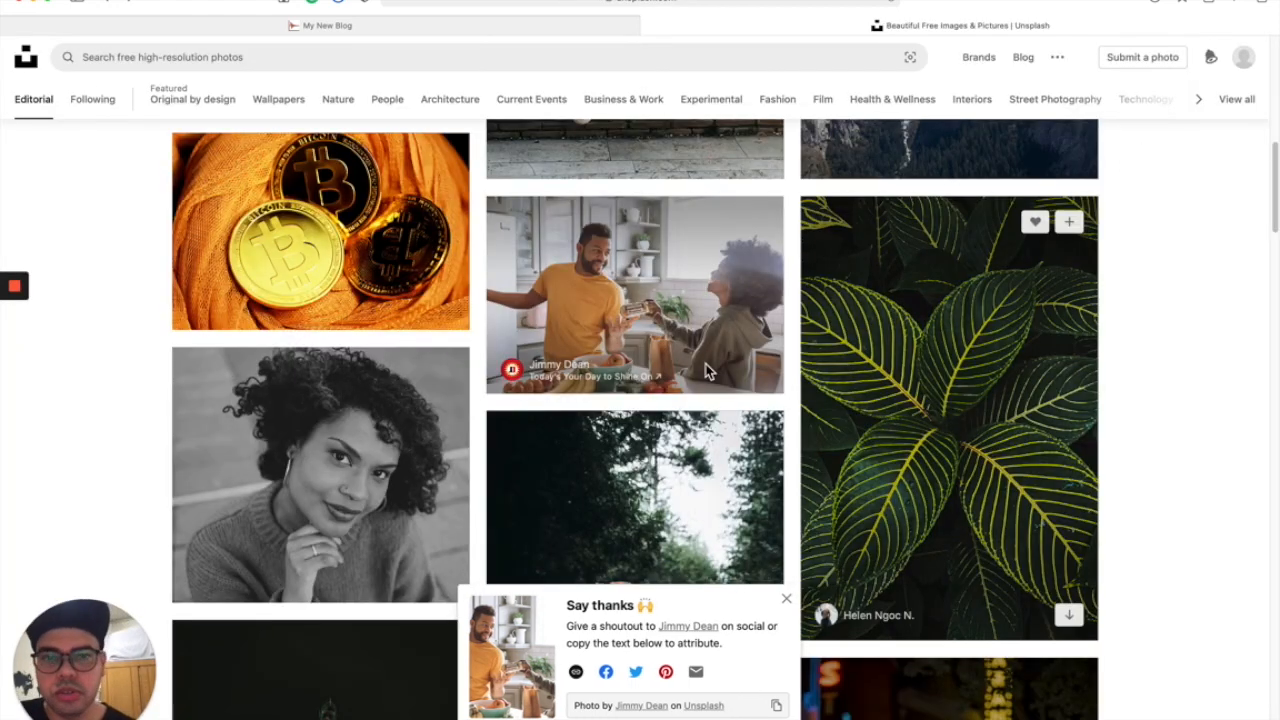
{"action": "scroll", "scroll_direction": "up", "scroll_amount": 3}
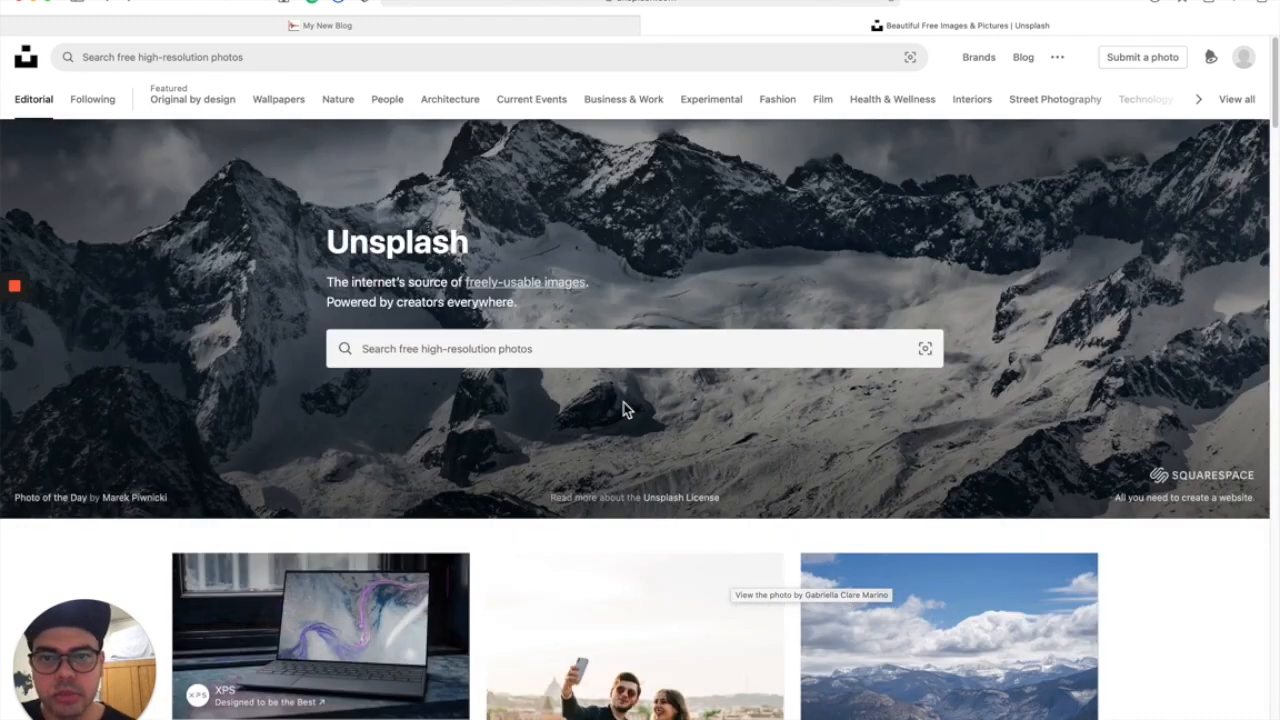
Return to the local My New Blog home page and scroll through its recent post teasers.
{"action": "left_click", "coordinate": [327, 26]}
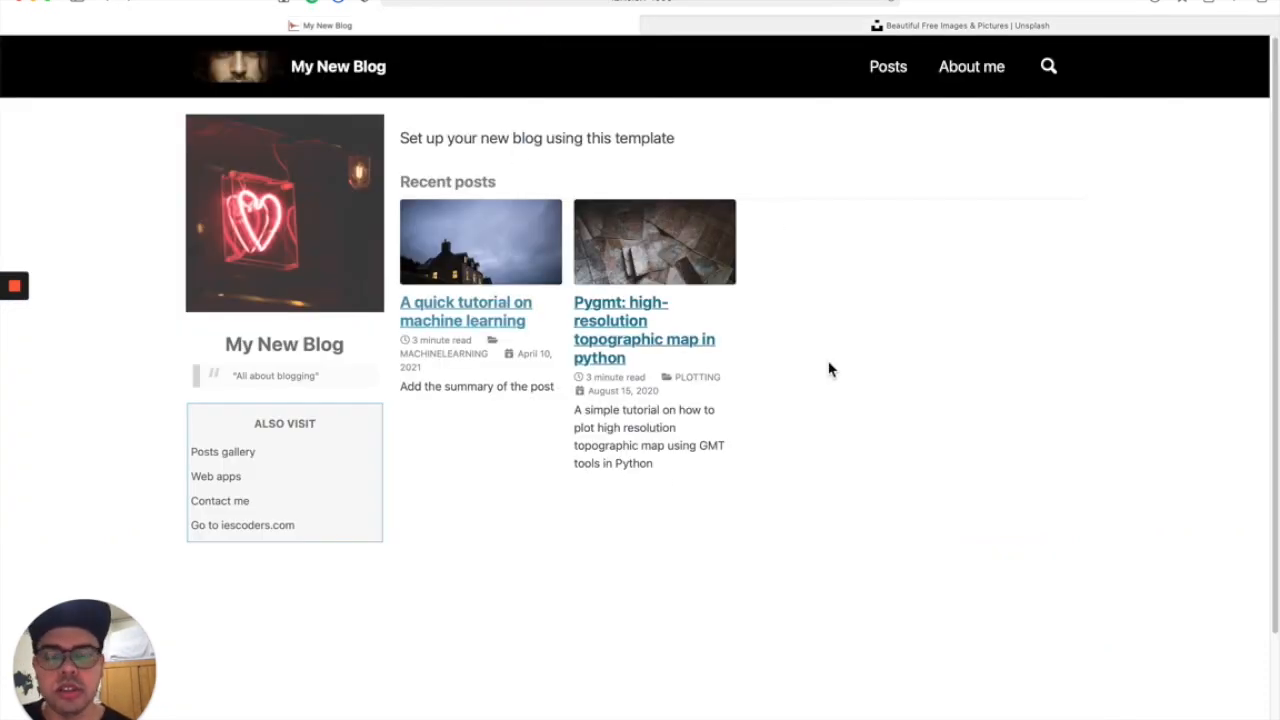
{"action": "scroll", "scroll_direction": "down", "scroll_amount": 3}
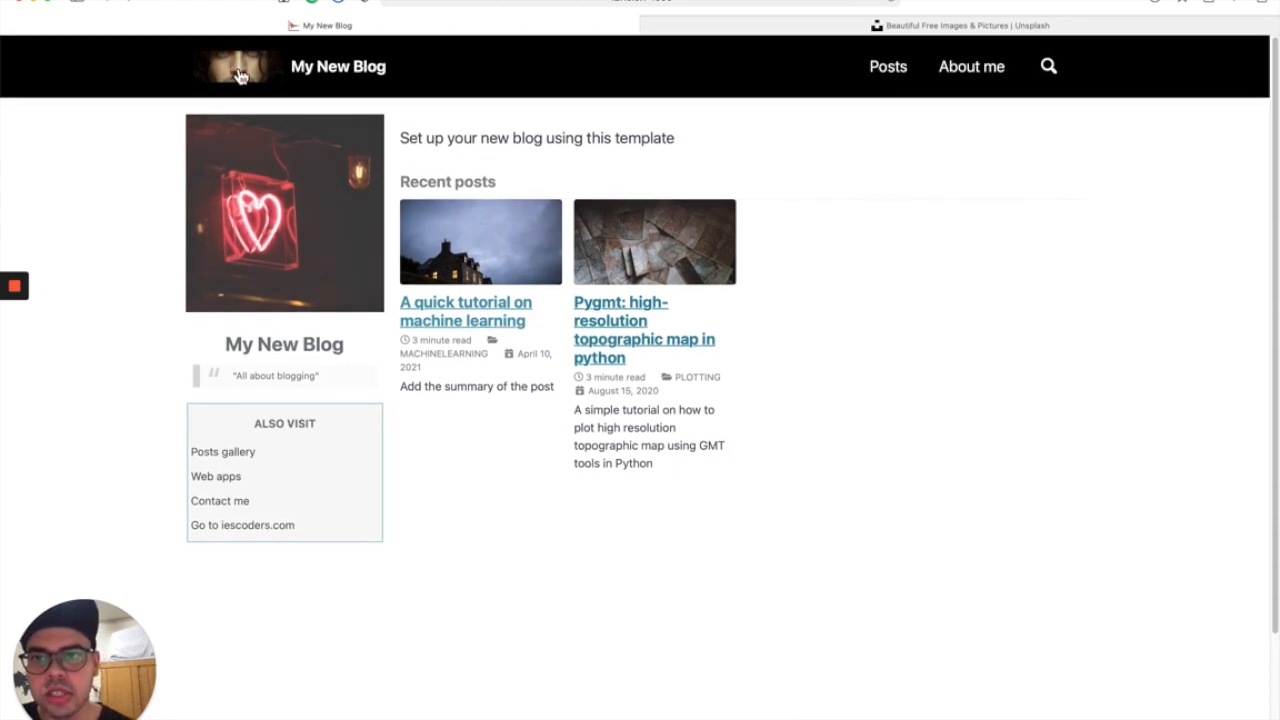
{"action": "mouse_move", "coordinate": [303, 224]}
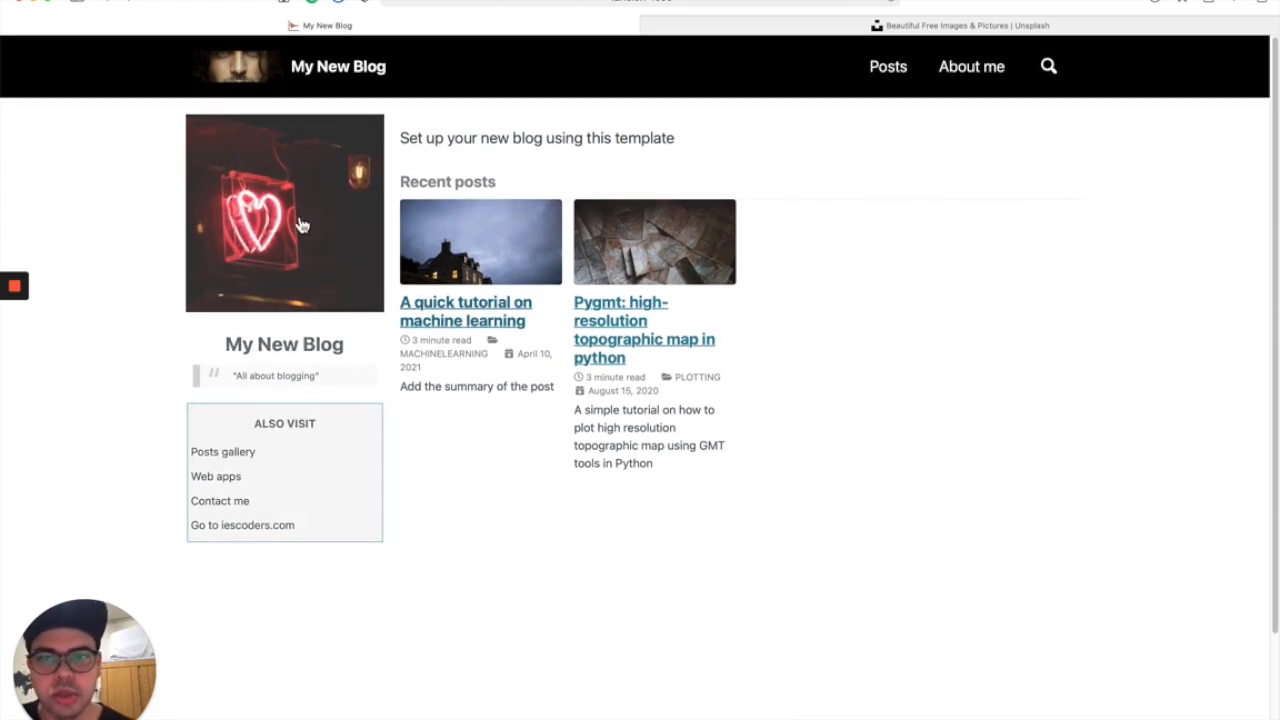
{"action": "mouse_move", "coordinate": [465, 298]}
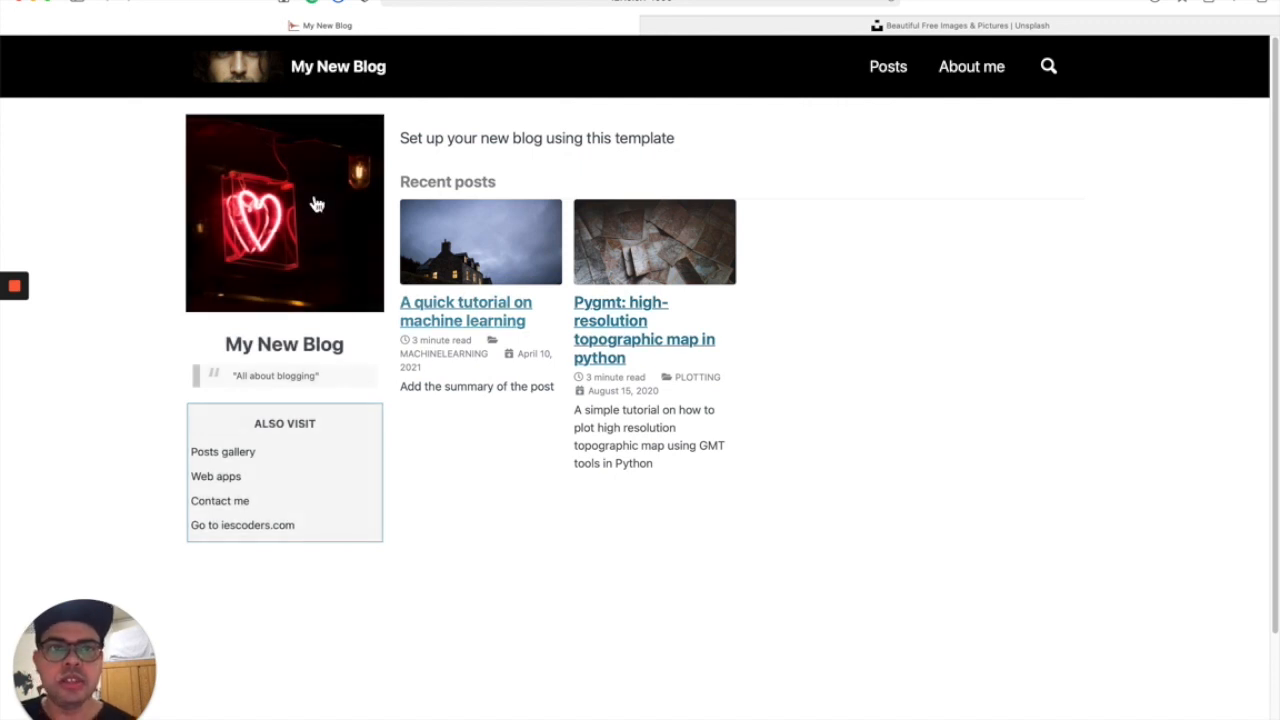
{"action": "mouse_move", "coordinate": [251, 102]}
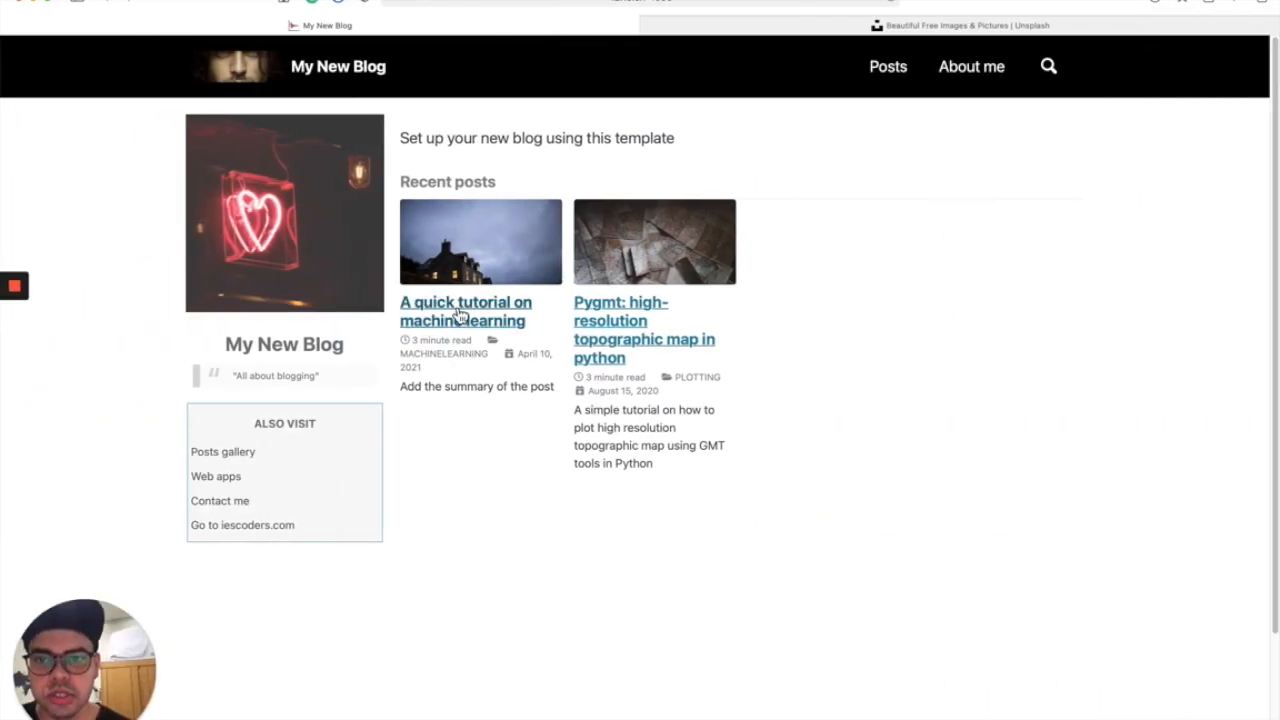
{"action": "mouse_move", "coordinate": [486, 323]}
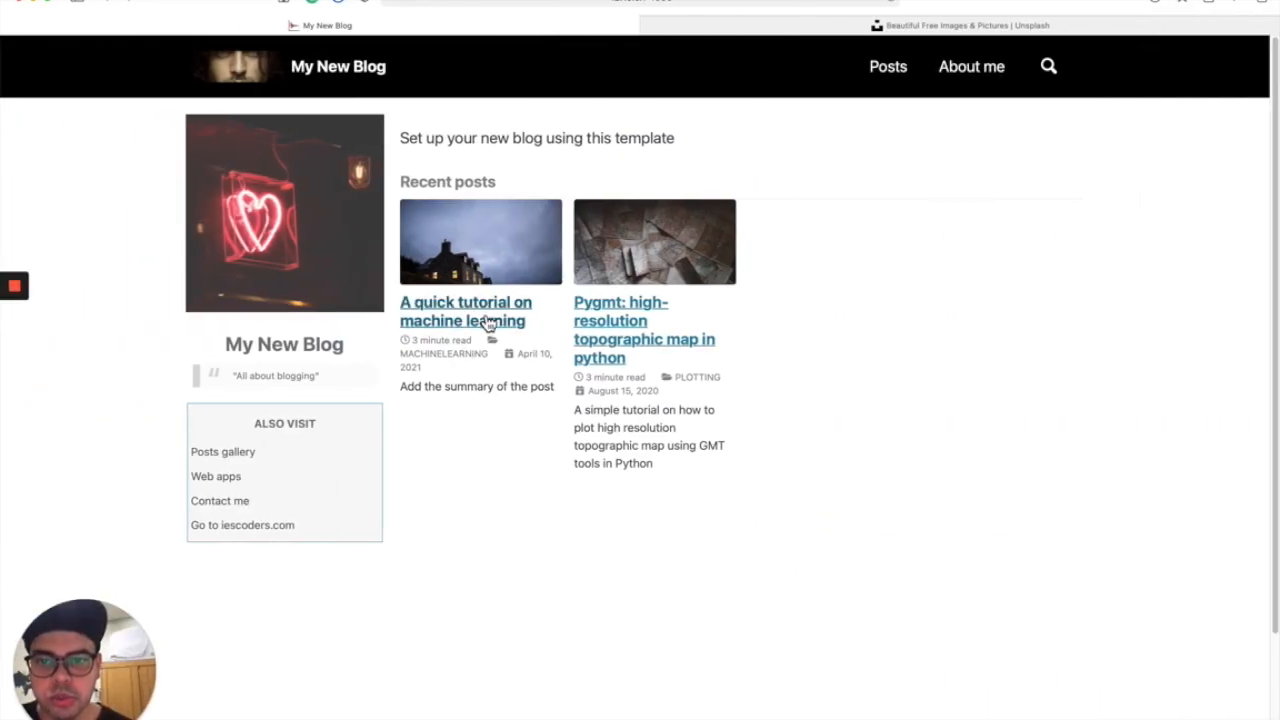
{"action": "mouse_move", "coordinate": [569, 222]}
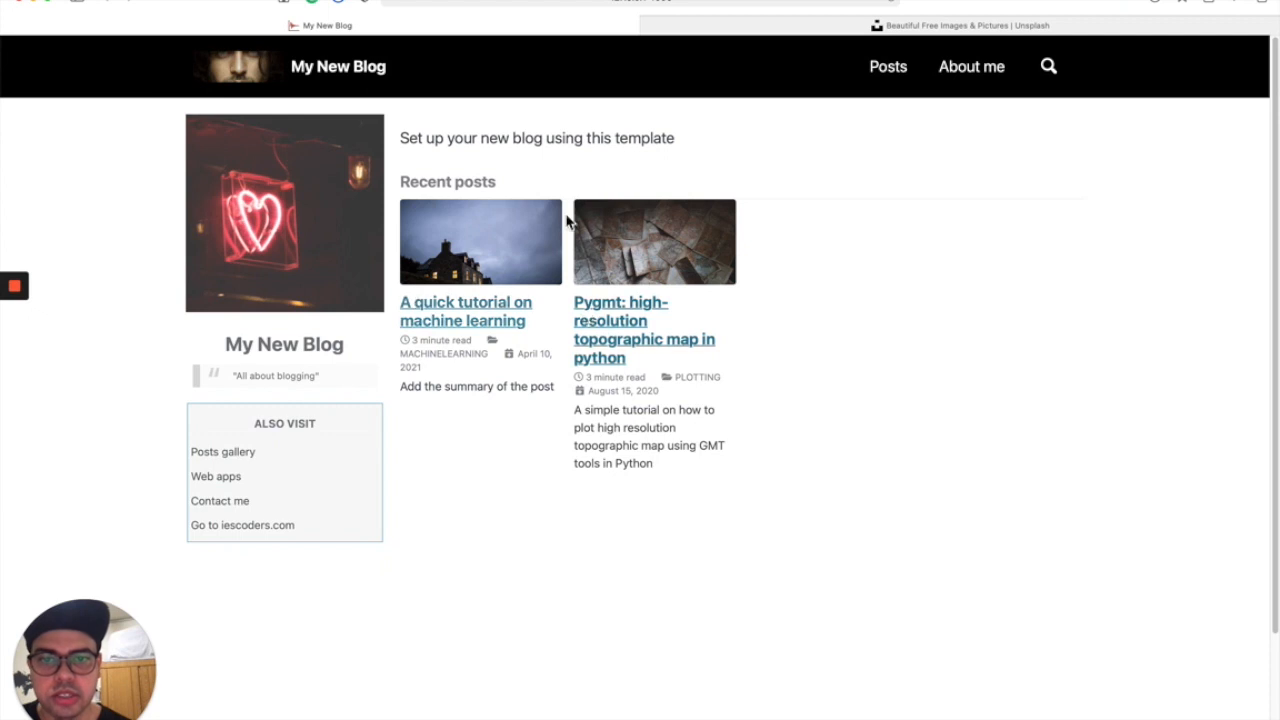
{"action": "mouse_move", "coordinate": [486, 322]}
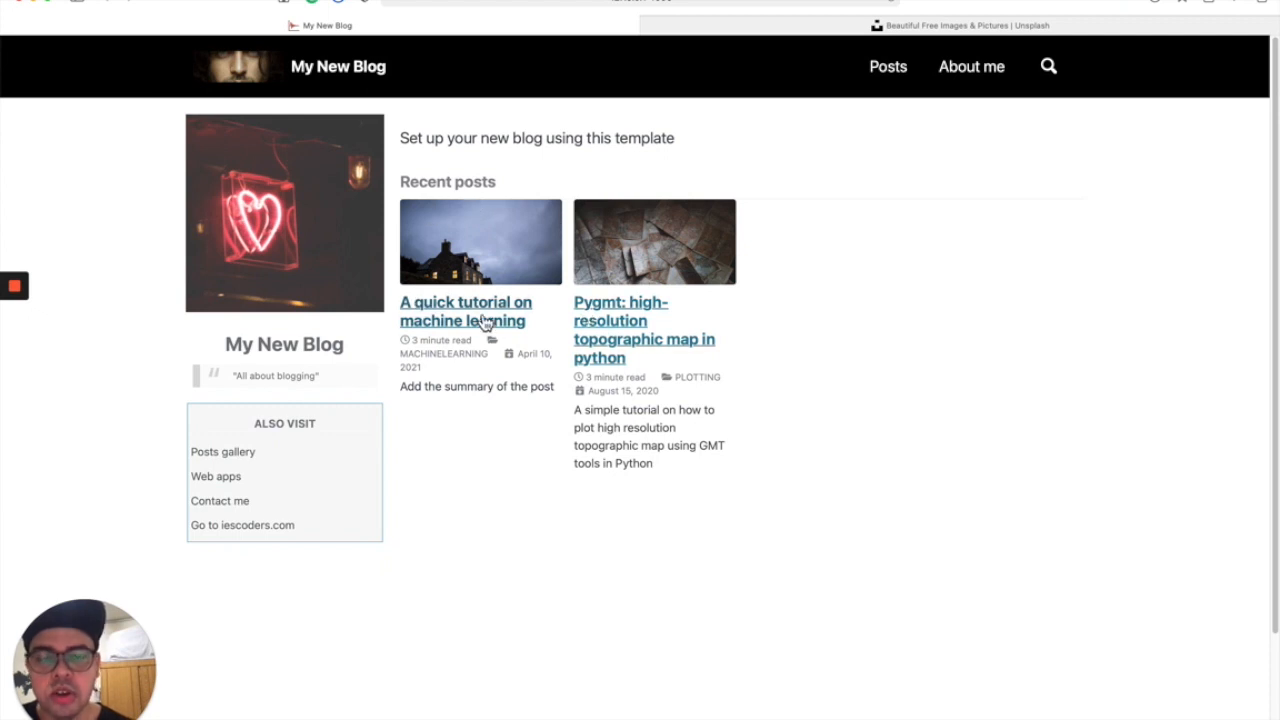
{"action": "mouse_move", "coordinate": [401, 231]}
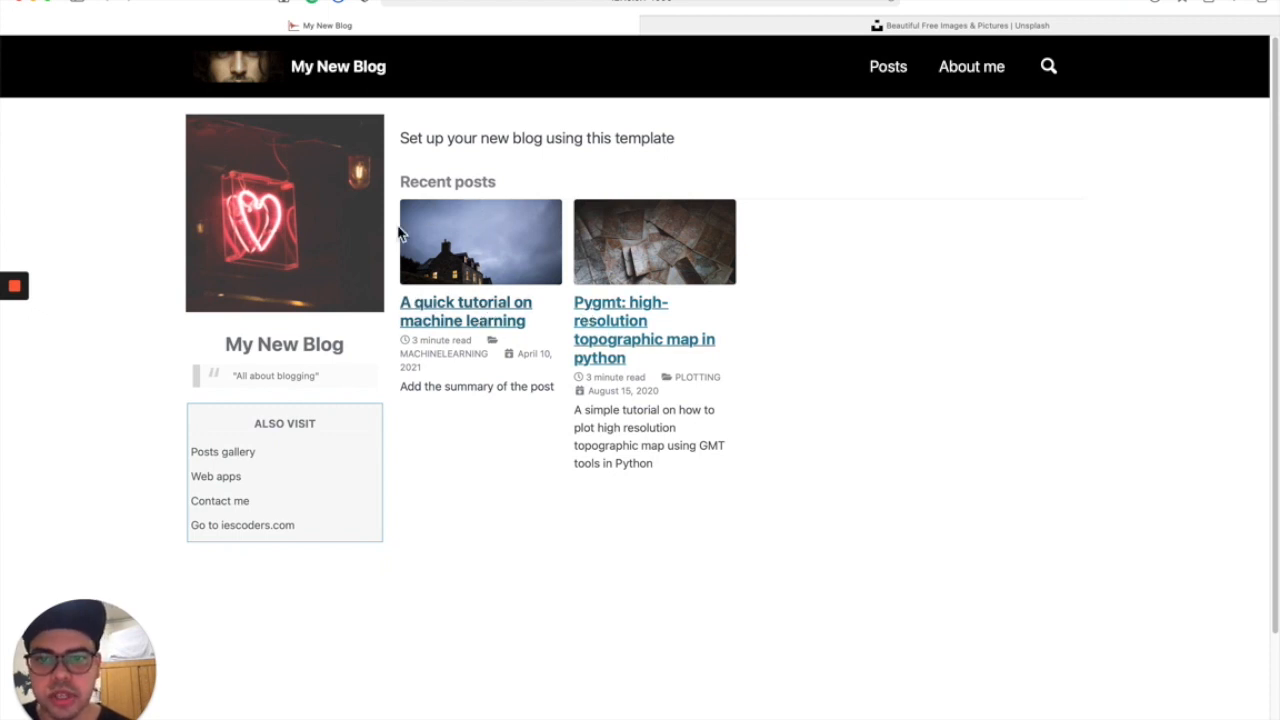
{"action": "mouse_move", "coordinate": [683, 362]}
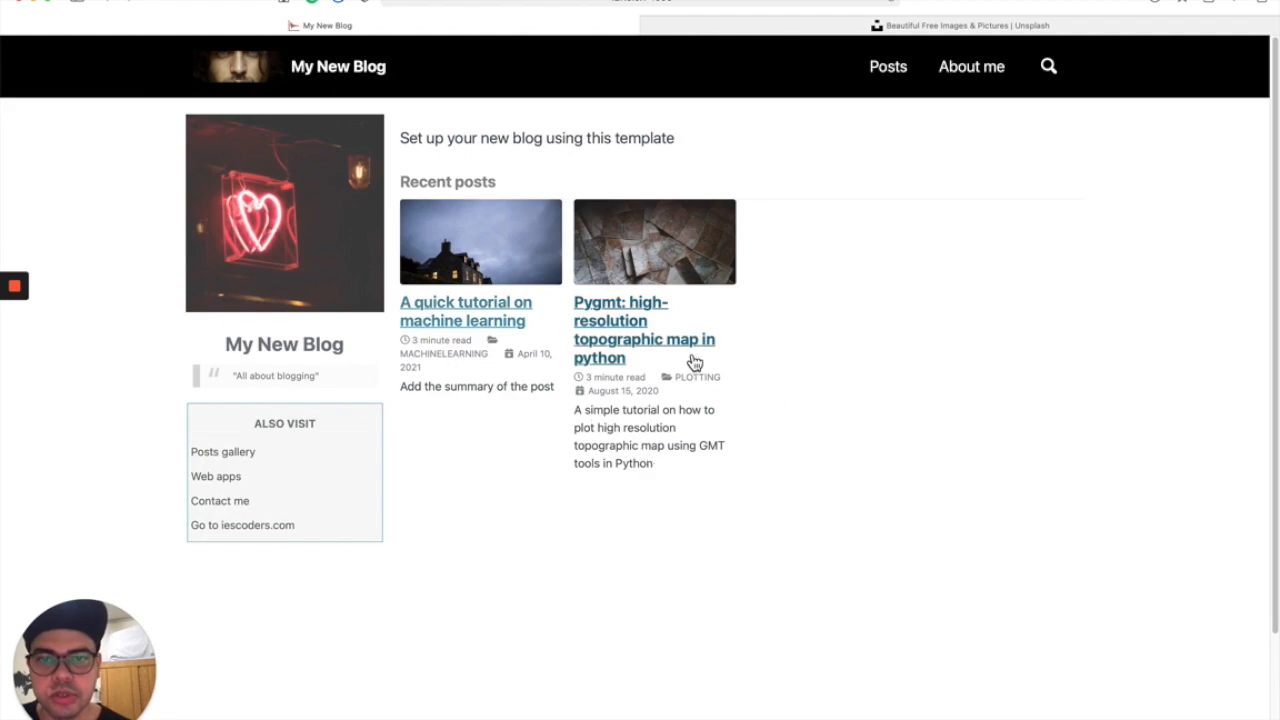
{"action": "mouse_move", "coordinate": [515, 290]}
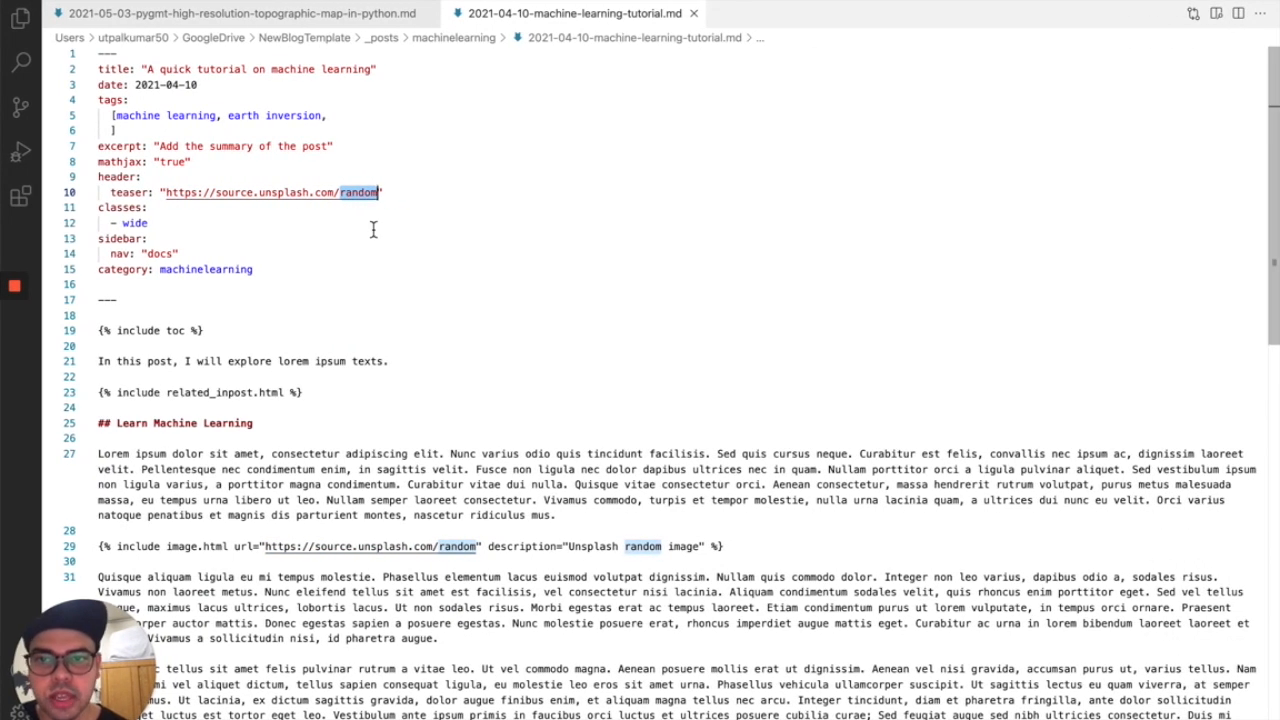
{"action": "mouse_move", "coordinate": [394, 235]}
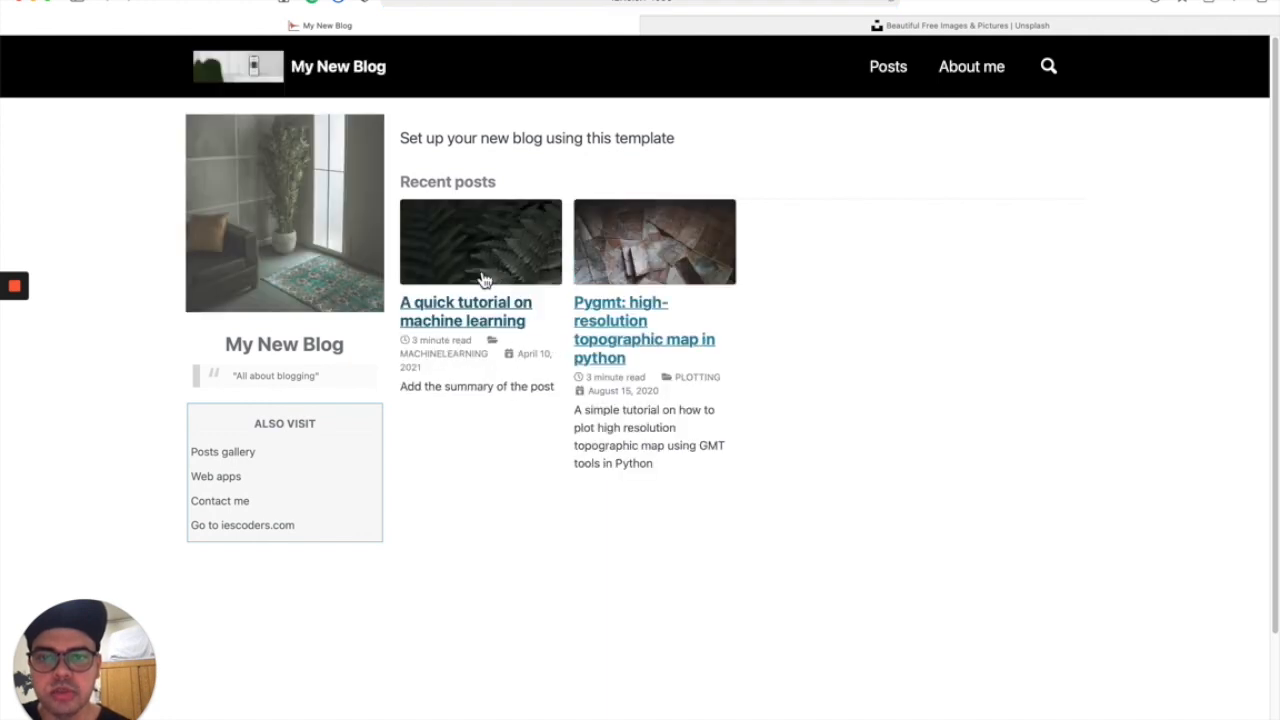
{"action": "mouse_move", "coordinate": [240, 73]}
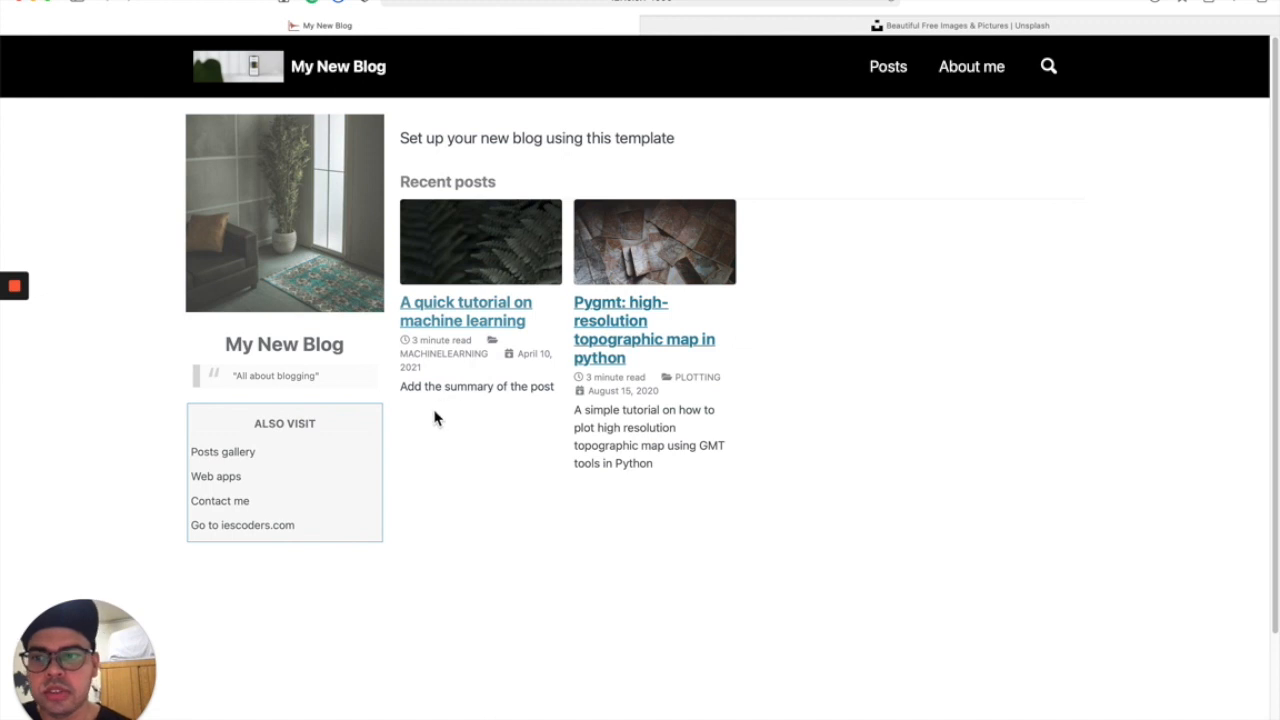
{"action": "mouse_move", "coordinate": [478, 407]}
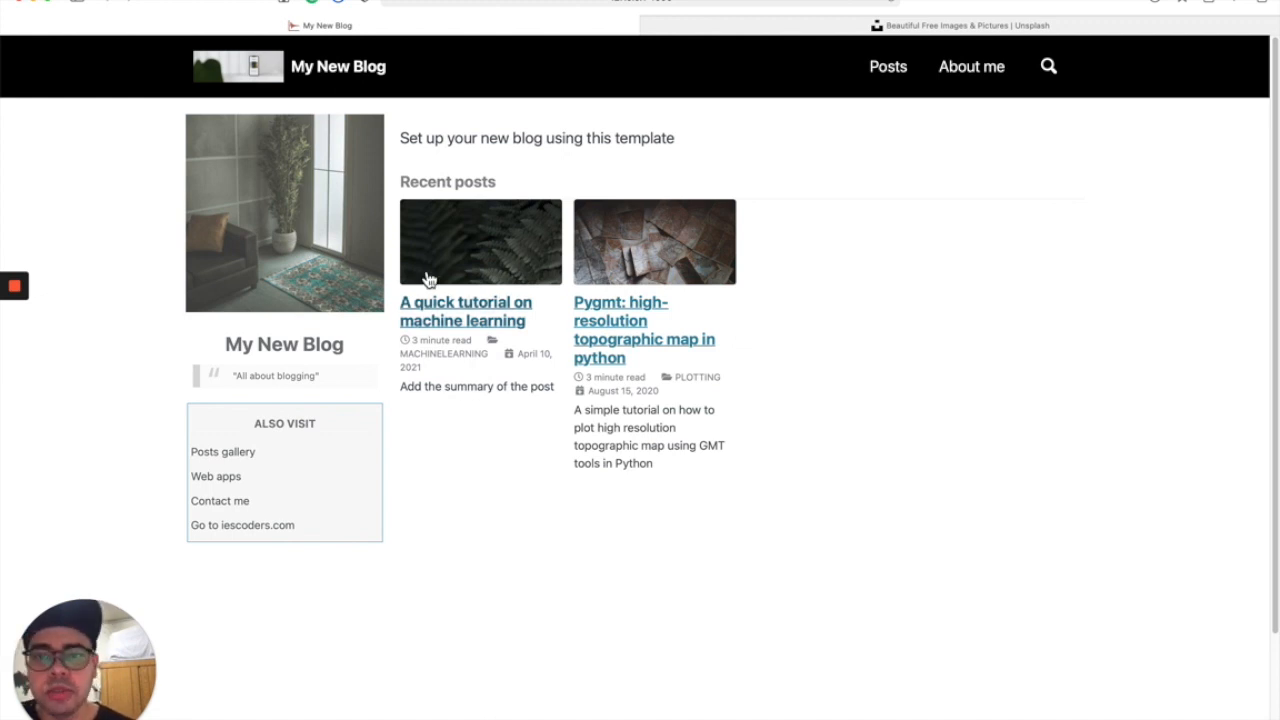
{"action": "mouse_move", "coordinate": [590, 315]}
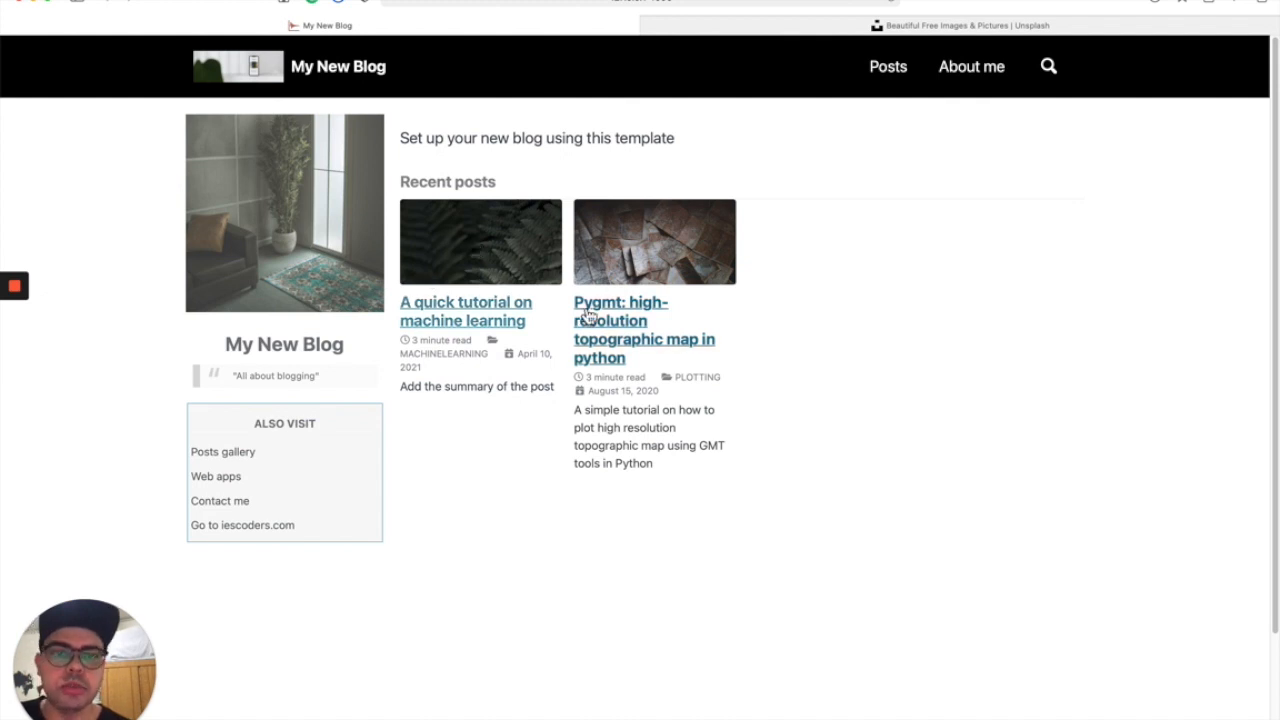
{"action": "mouse_move", "coordinate": [768, 308]}
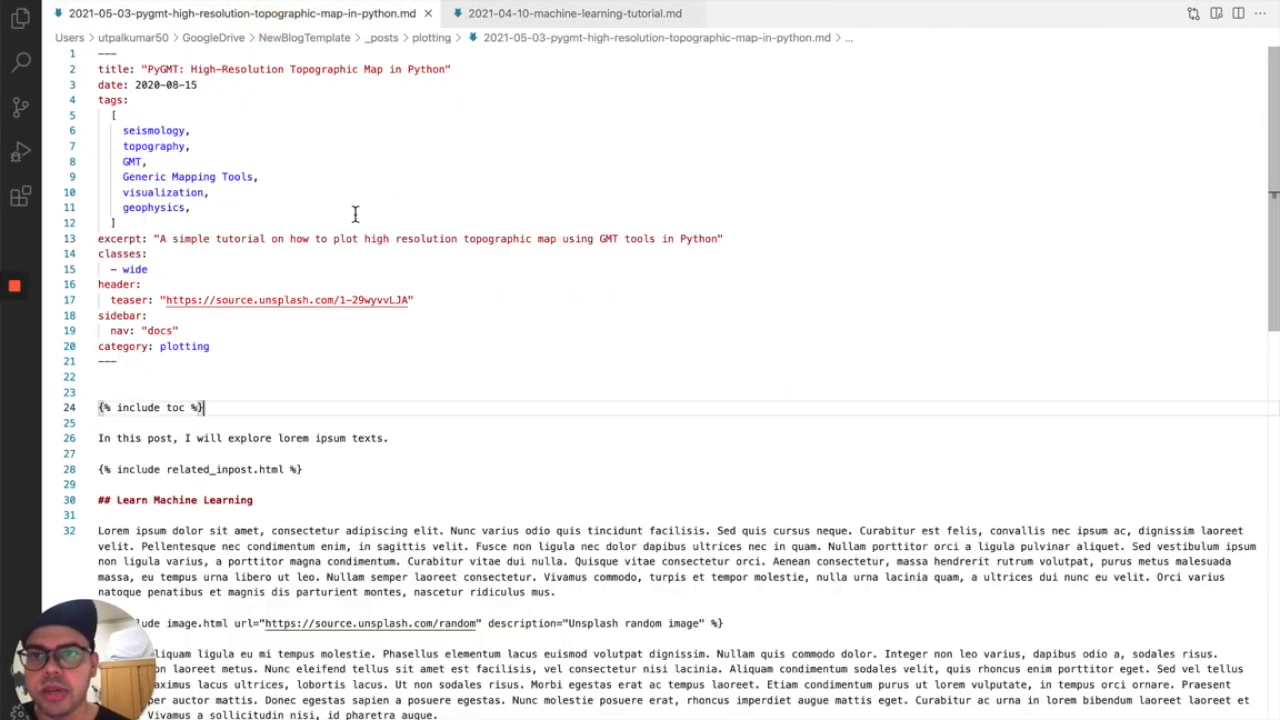
Scroll the PyGMT post's front matter down to its header.teaser Unsplash URL.
{"action": "scroll", "scroll_direction": "down", "scroll_amount": 3}
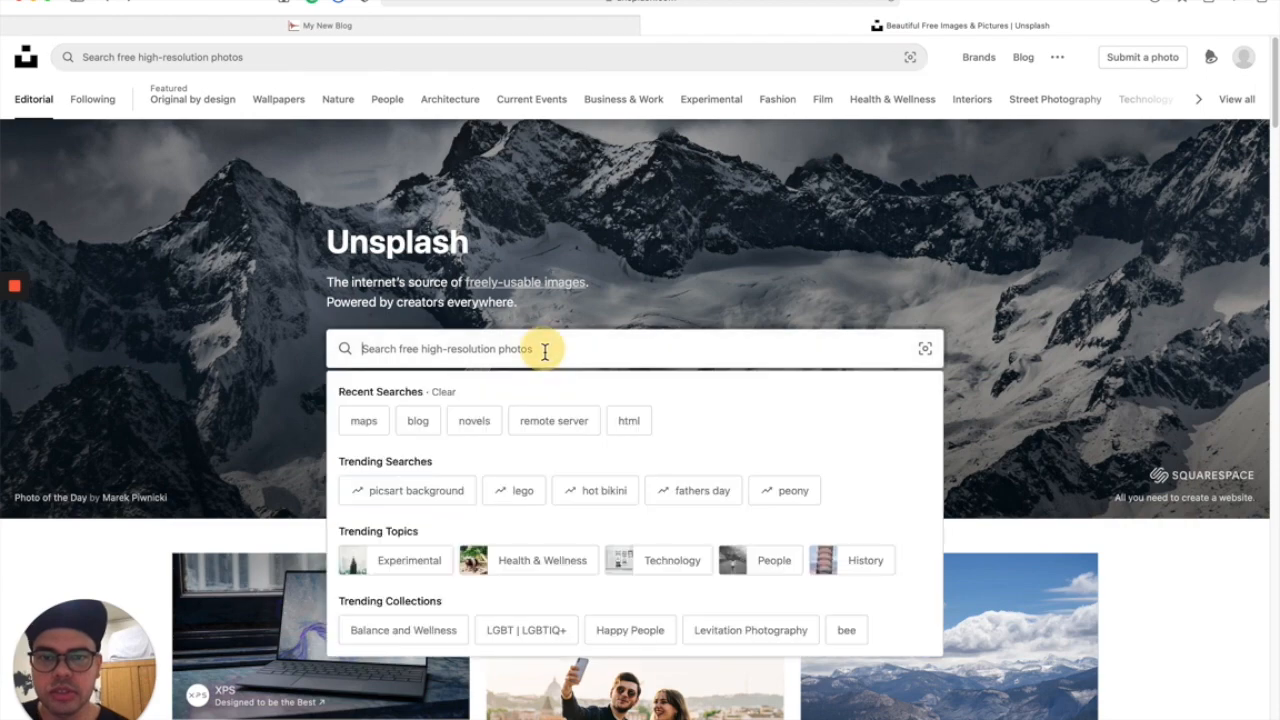
Search Unsplash for 'maps' and open the blue earth globe photo to grab its ID.
{"action": "left_click", "coordinate": [363, 420]}
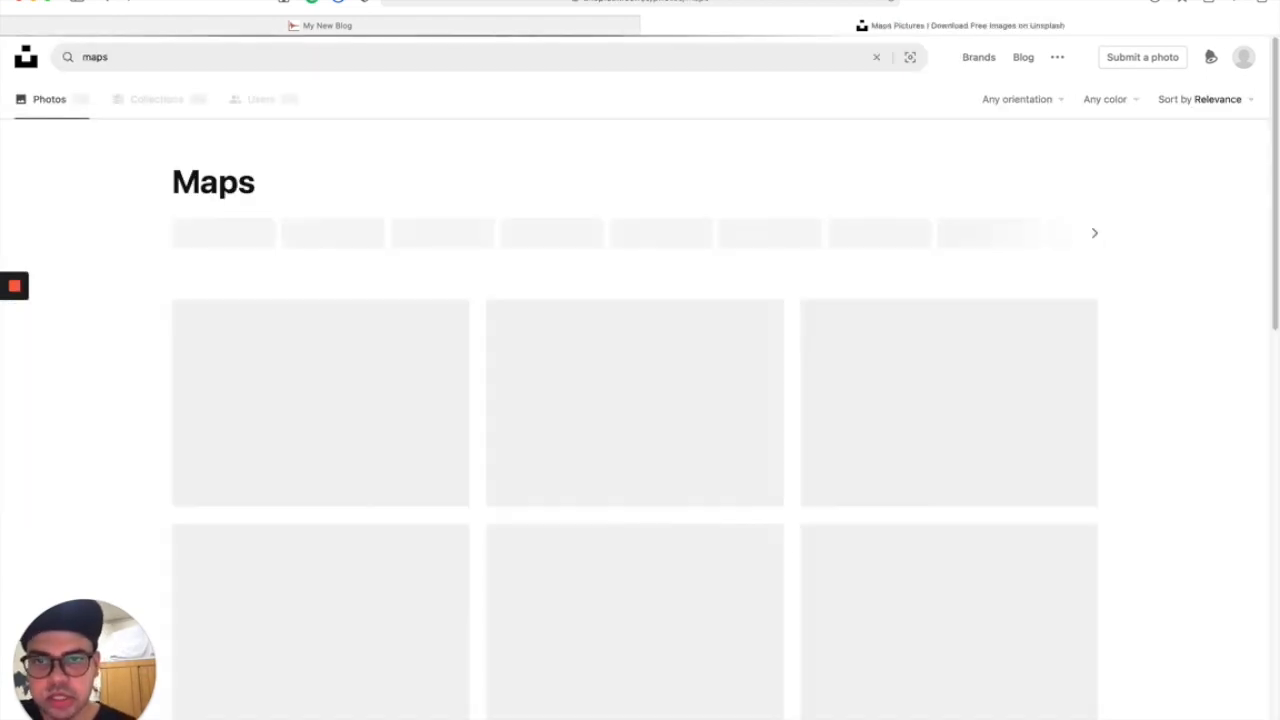
{"action": "scroll", "scroll_direction": "down", "scroll_amount": 3}
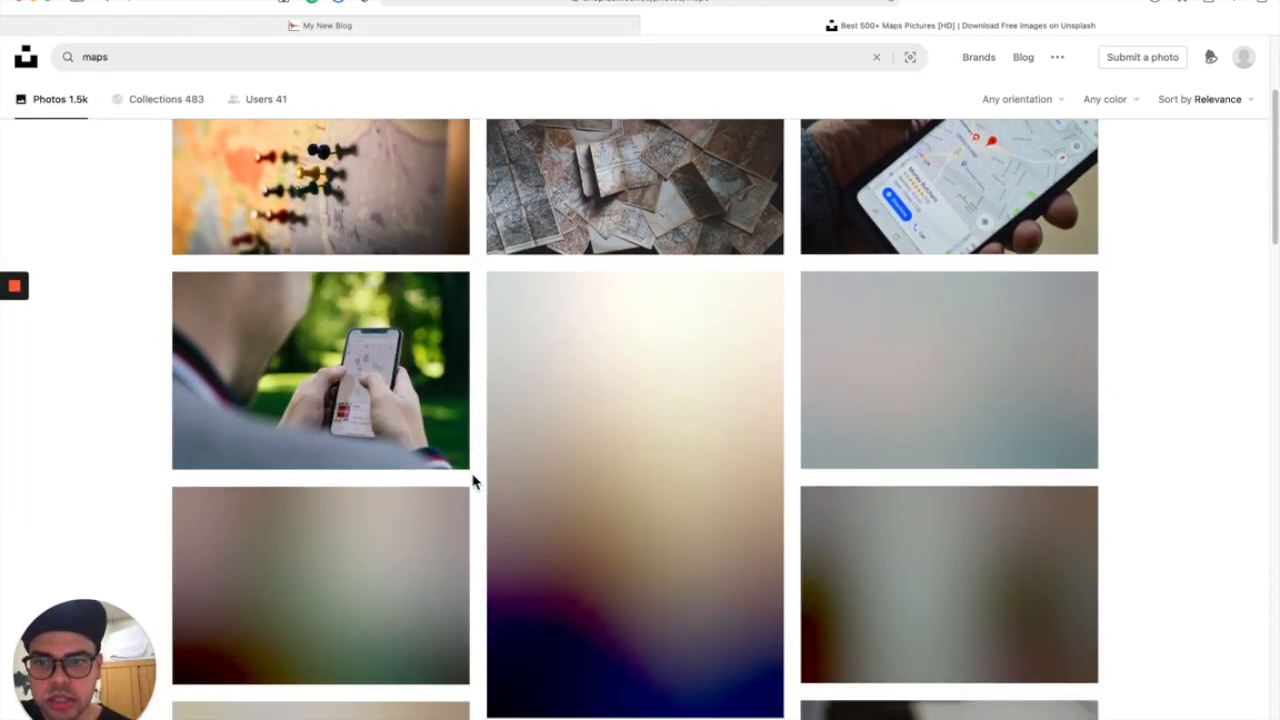
{"action": "scroll", "scroll_direction": "down", "scroll_amount": 3}
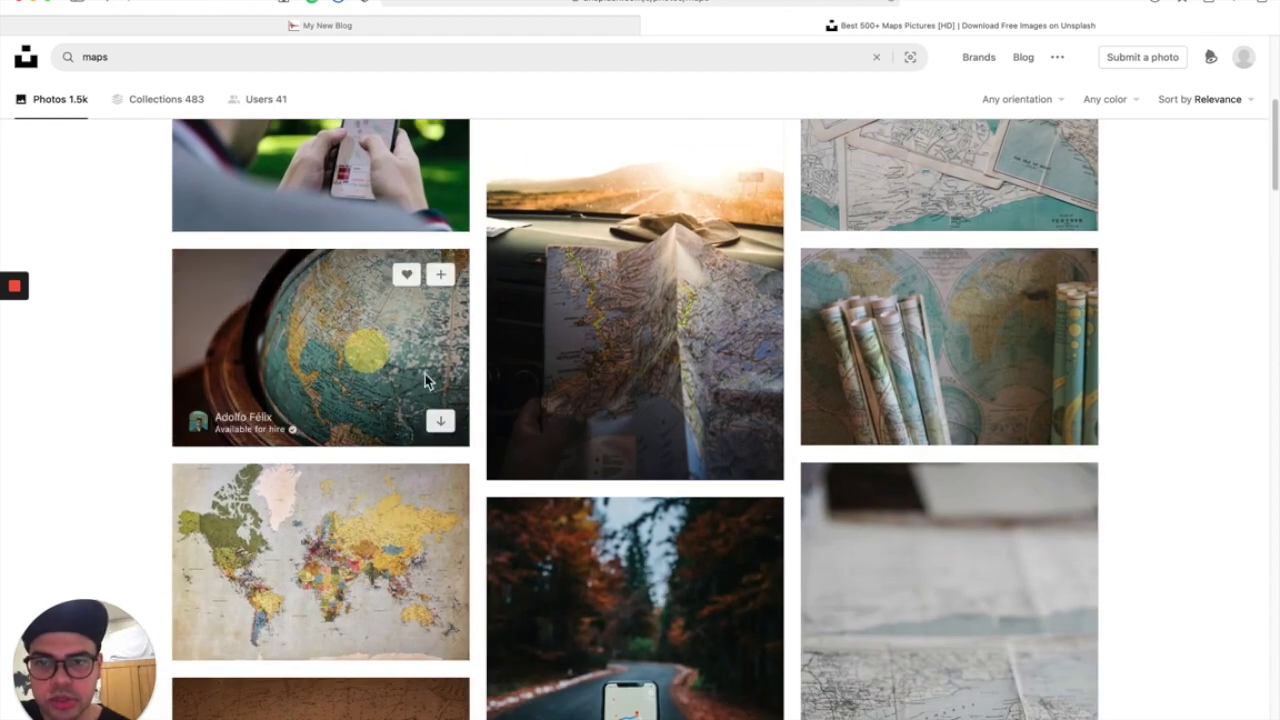
{"action": "left_click", "coordinate": [300, 360]}
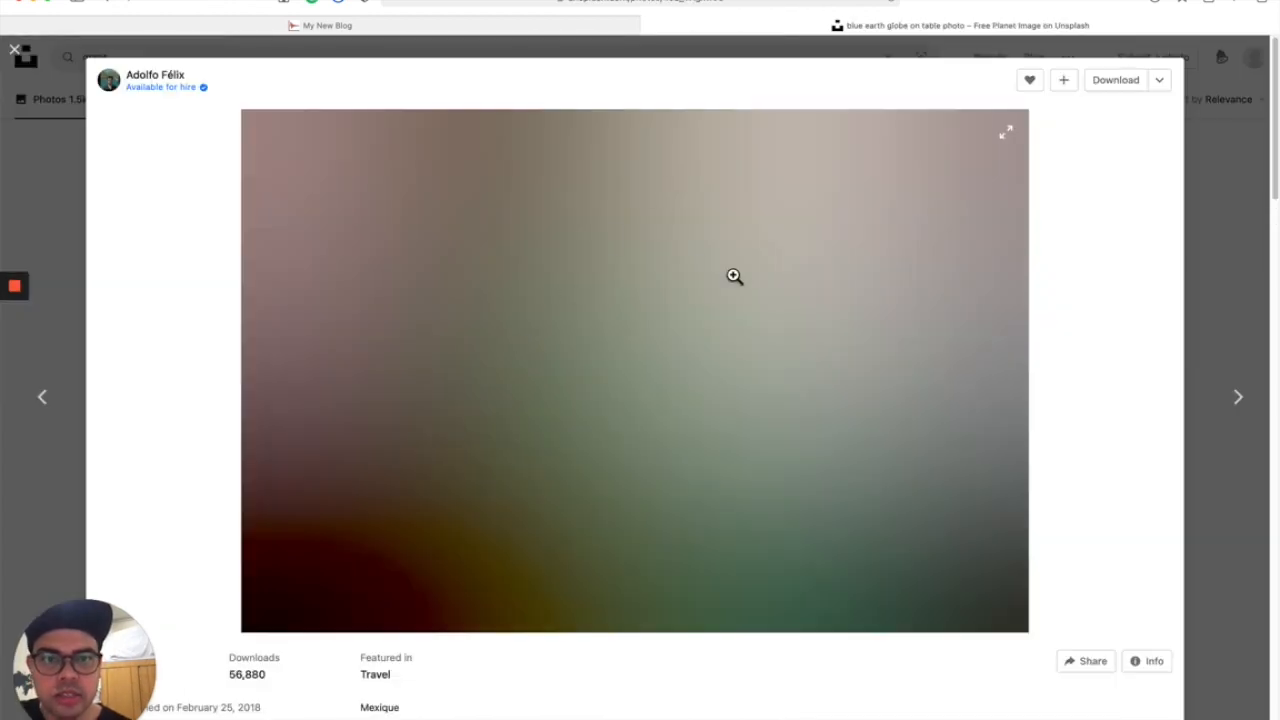
{"action": "left_click", "coordinate": [750, 3]}
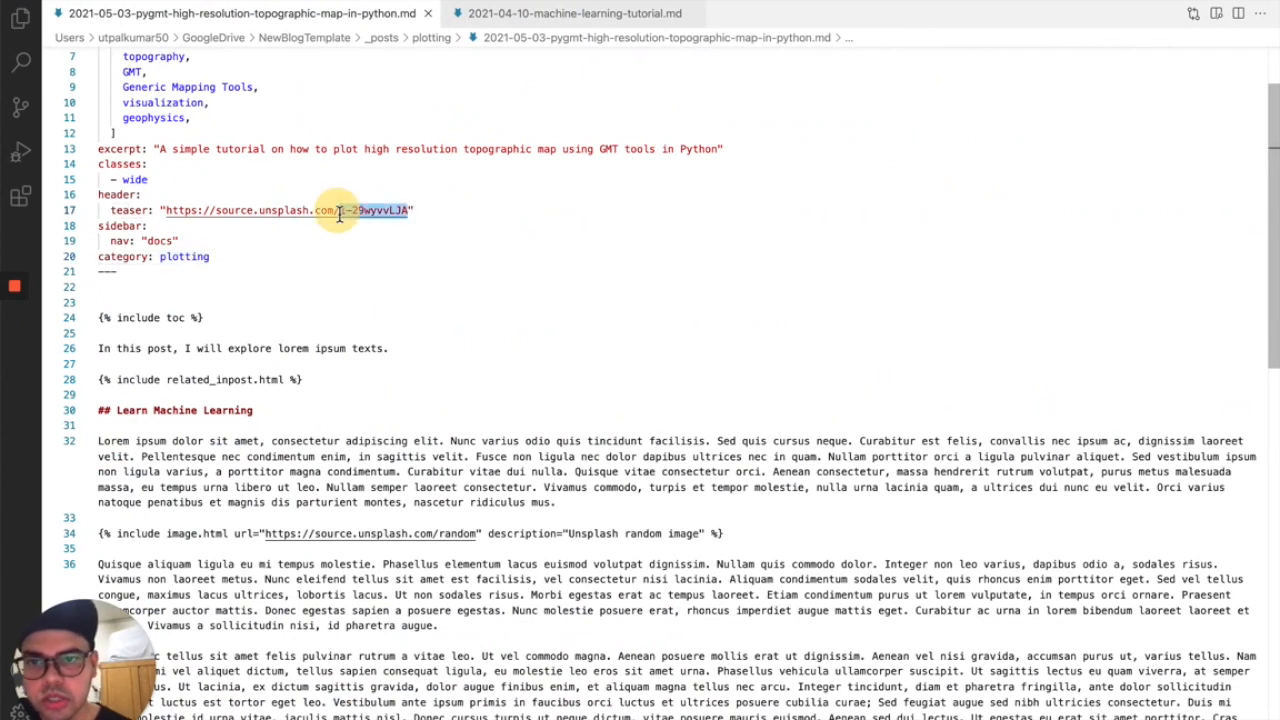
Put photo ID 4JL_VAgxwcU into the PyGMT teaser URL on line 17.
{"action": "type", "text": "4JL_VAgxwcU"}
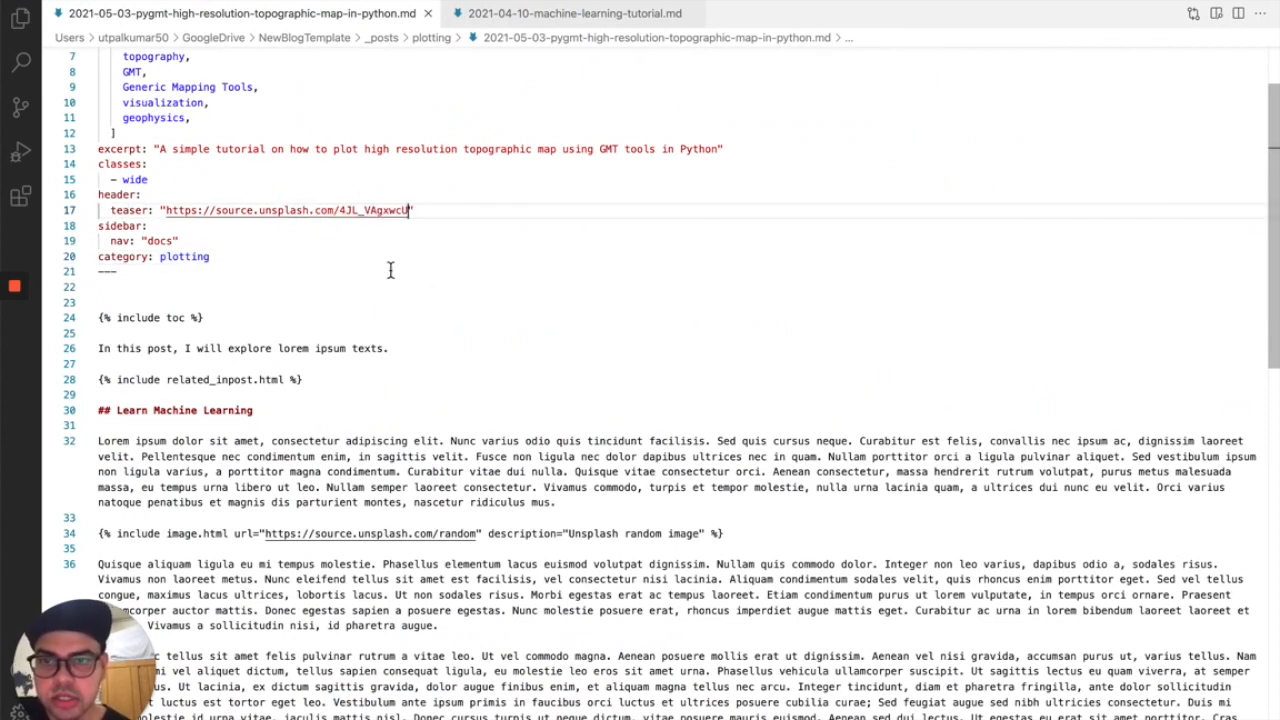
{"action": "mouse_move", "coordinate": [261, 224]}
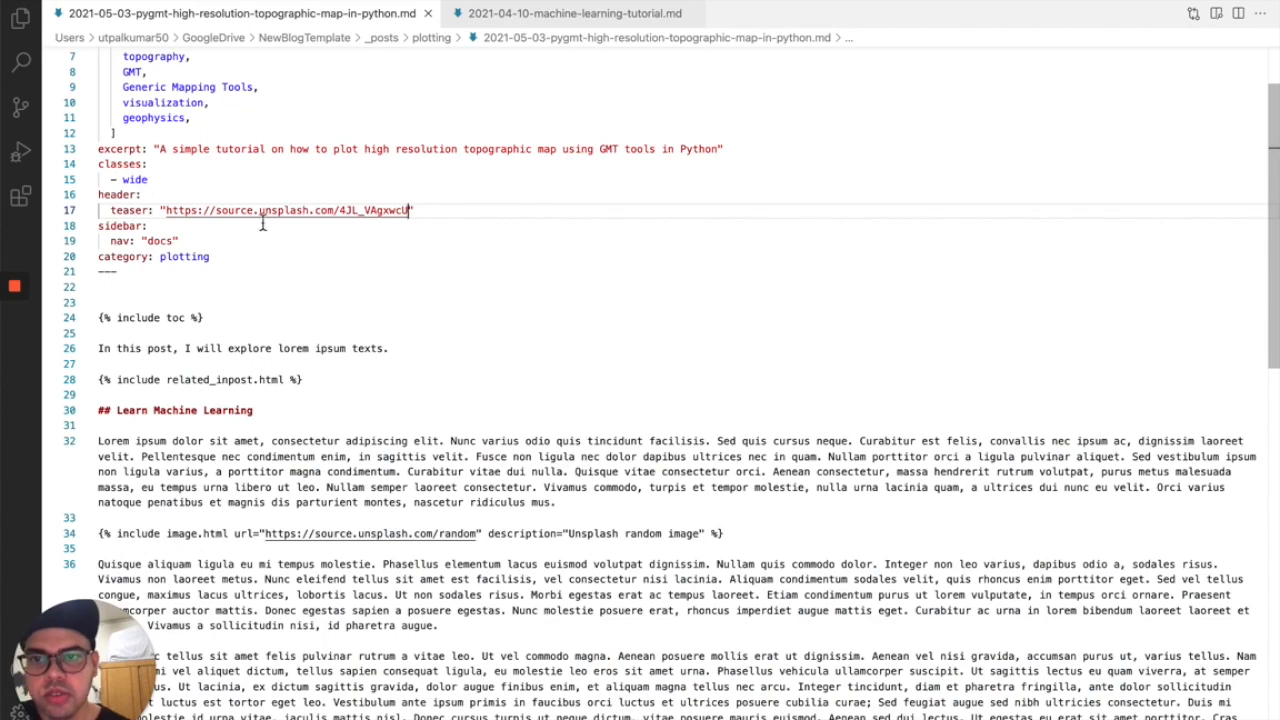
{"action": "double_click", "coordinate": [290, 210]}
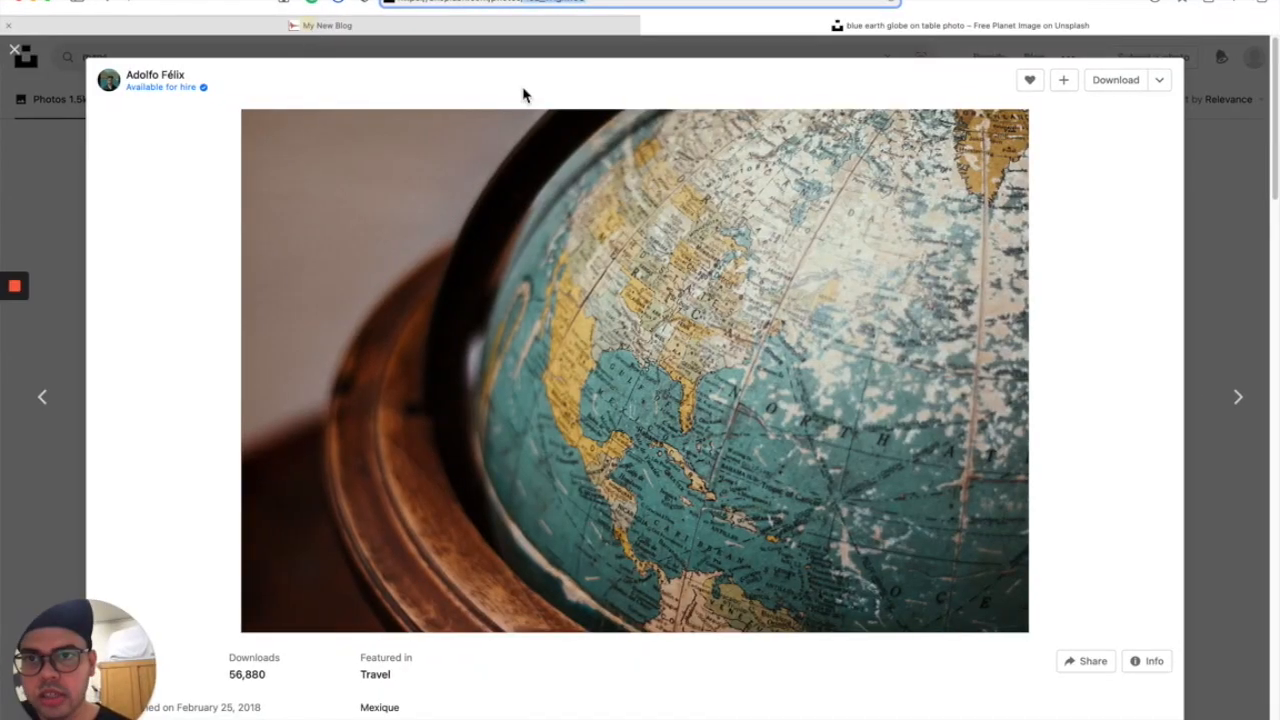
Reload the My New Blog home page and confirm the PyGMT card shows the globe teaser.
{"action": "left_click", "coordinate": [325, 25]}
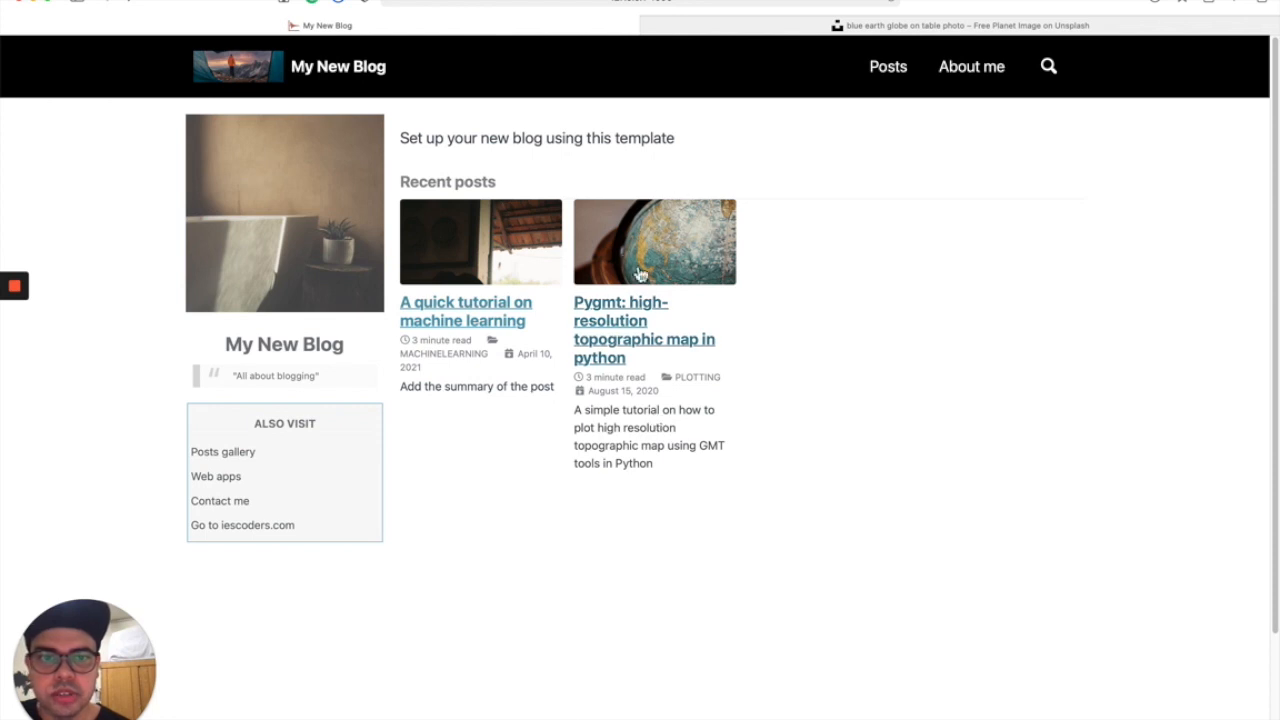
{"action": "mouse_move", "coordinate": [642, 262]}
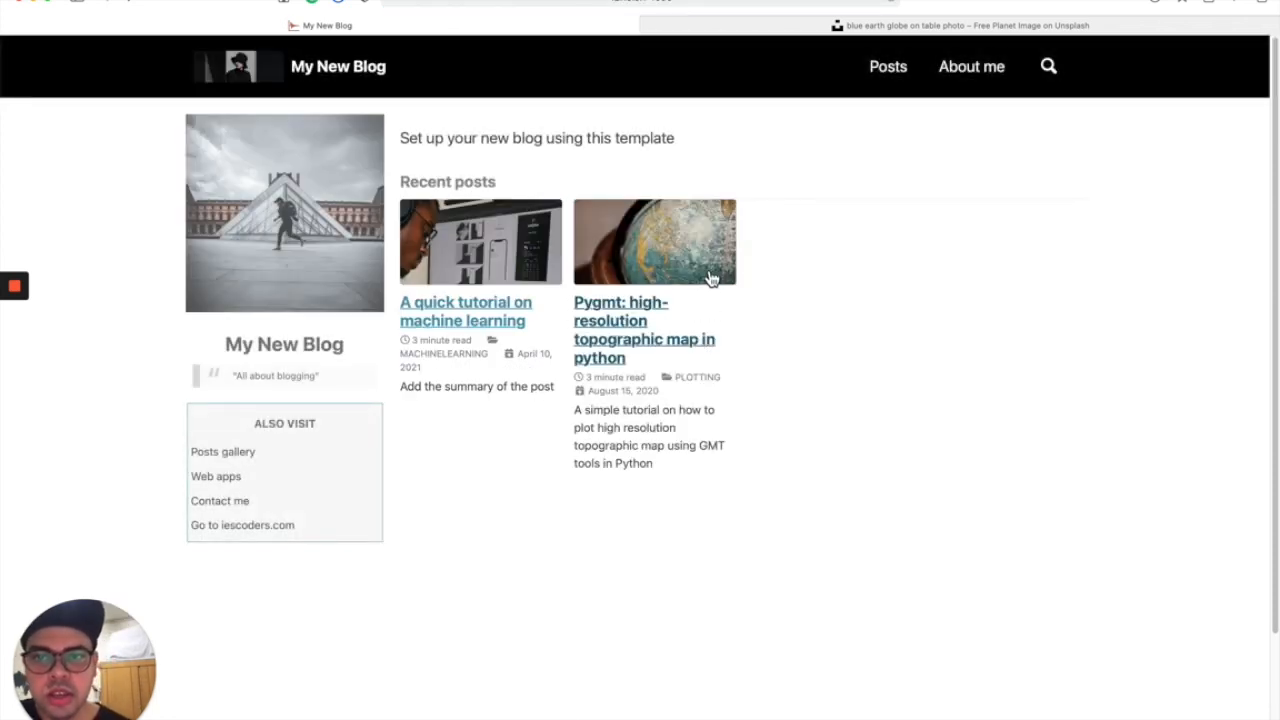
{"action": "mouse_move", "coordinate": [685, 233]}
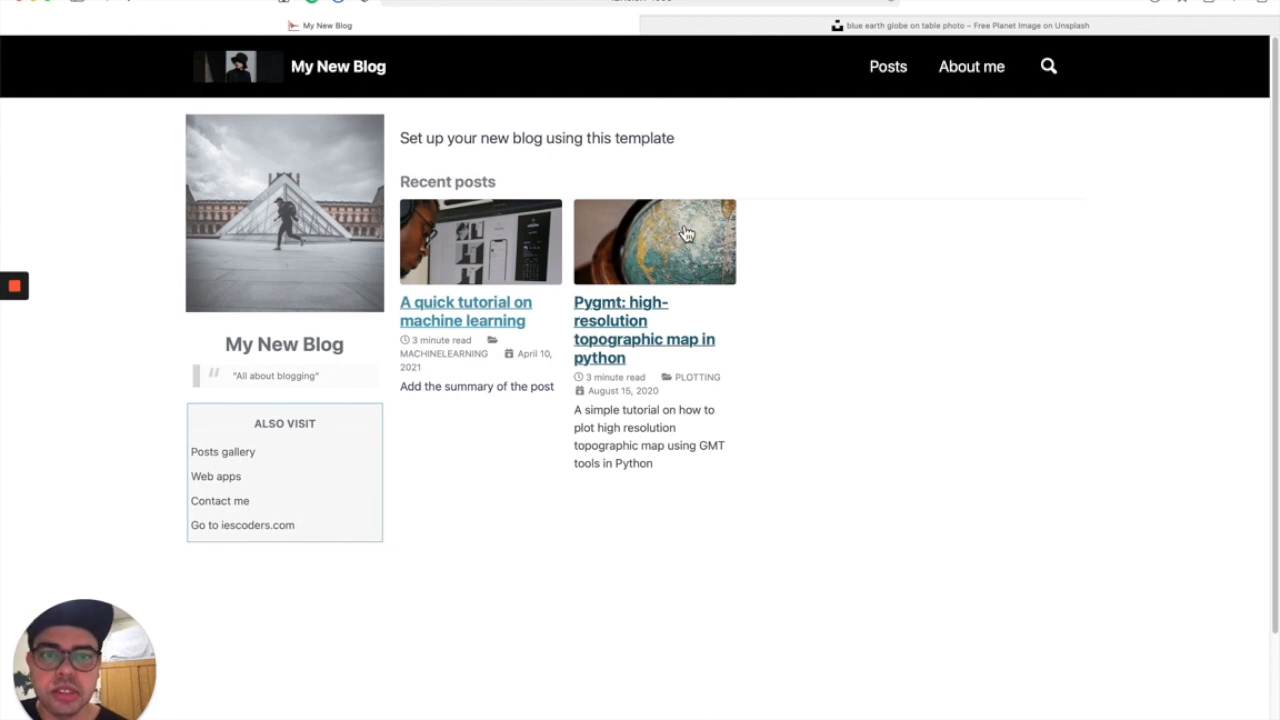
{"action": "left_click", "coordinate": [465, 311]}
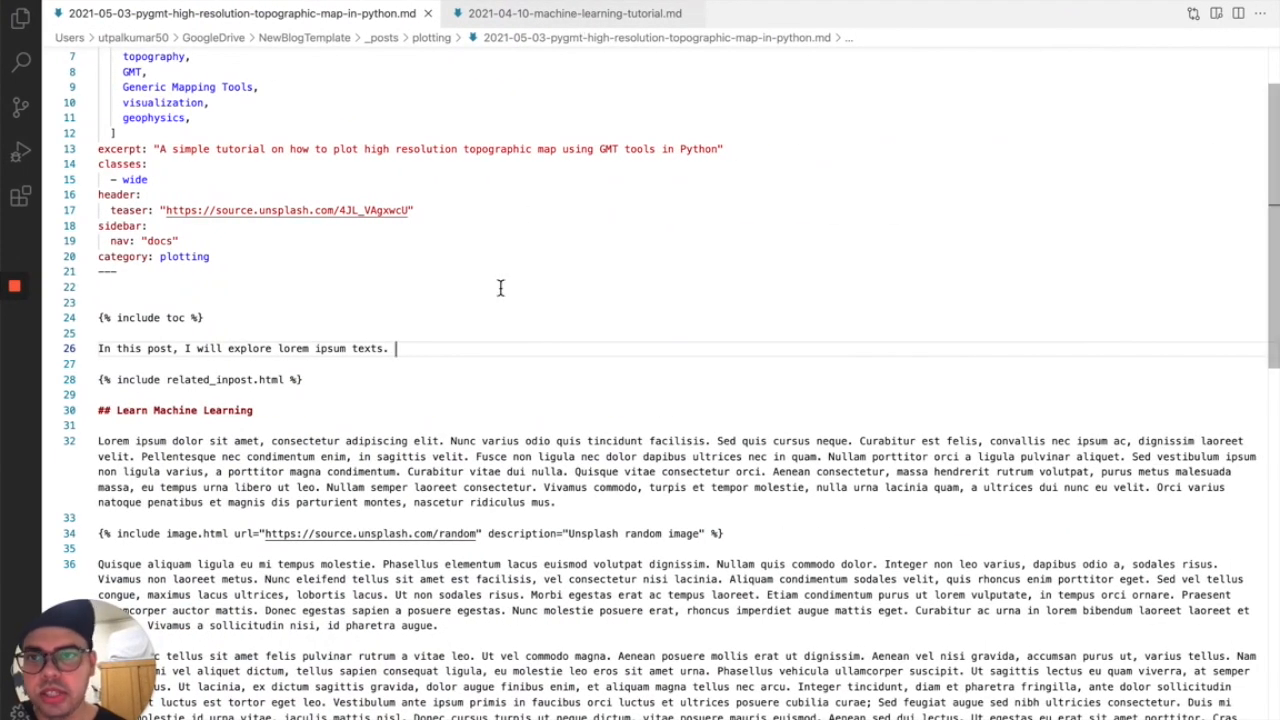
{"action": "left_click", "coordinate": [585, 13]}
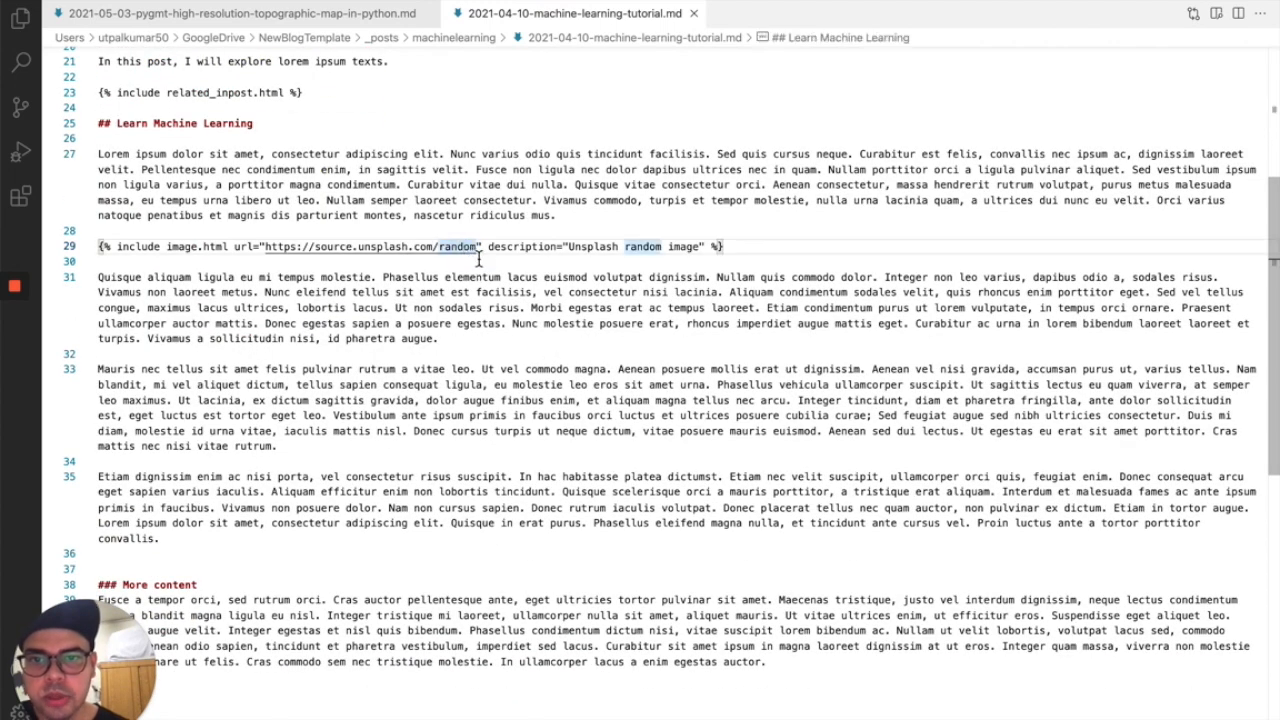
{"action": "type", "text": "/"}
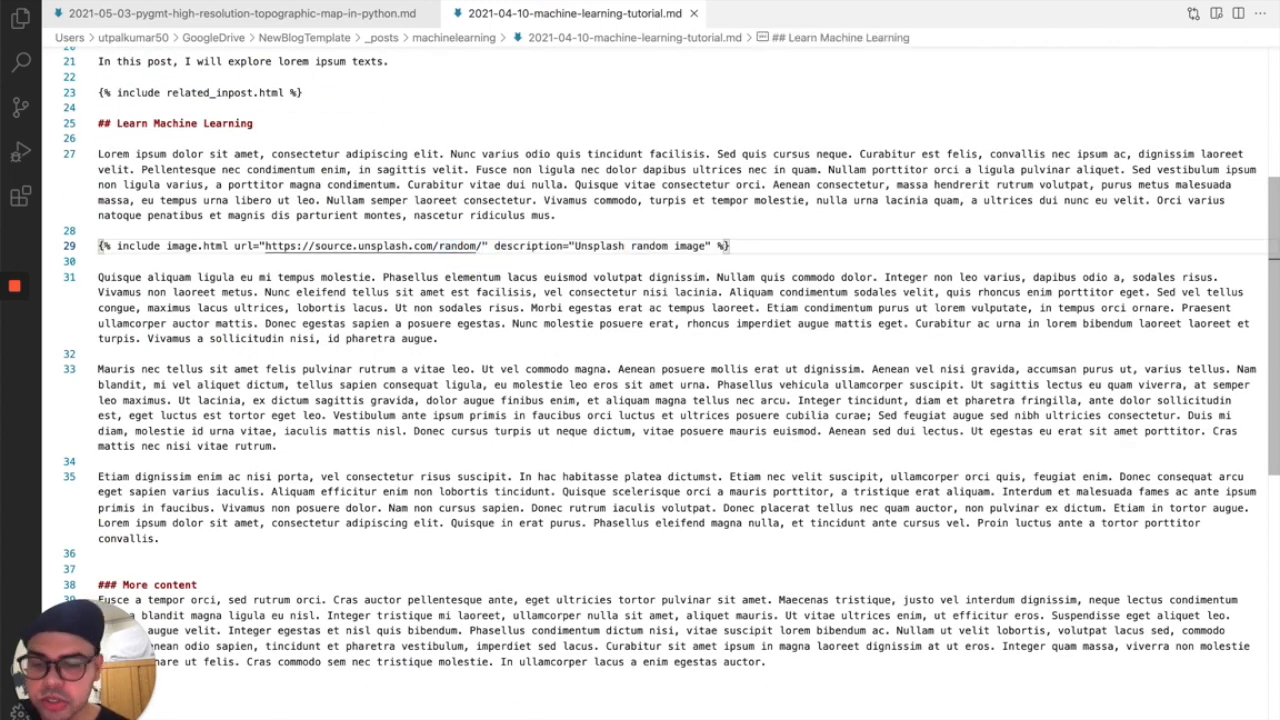
{"action": "type", "text": "300"}
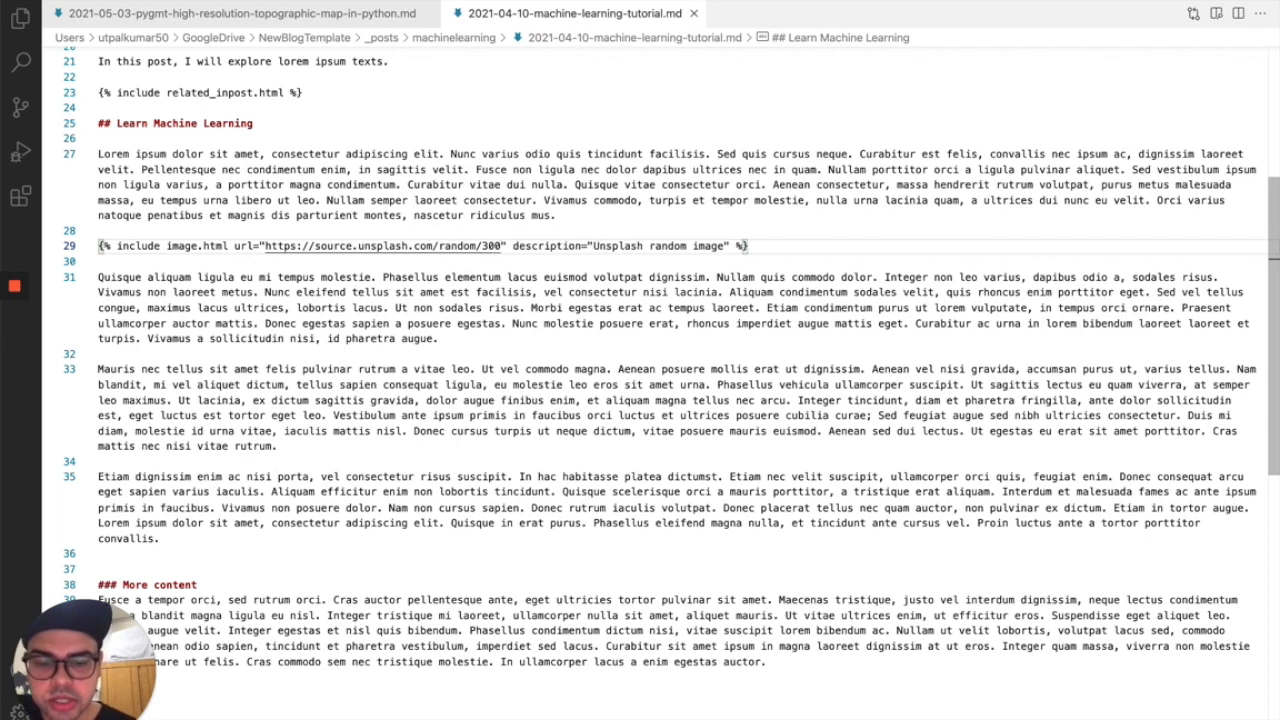
{"action": "type", "text": "x300"}
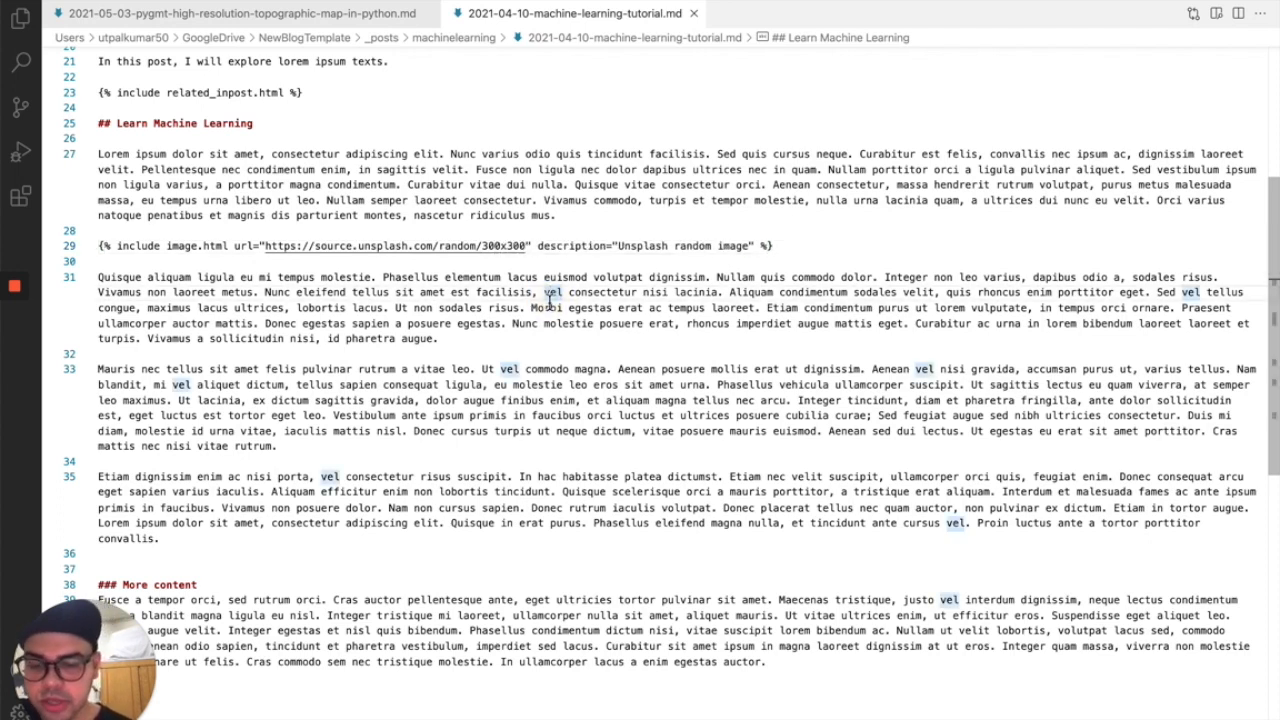
{"action": "mouse_move", "coordinate": [526, 246]}
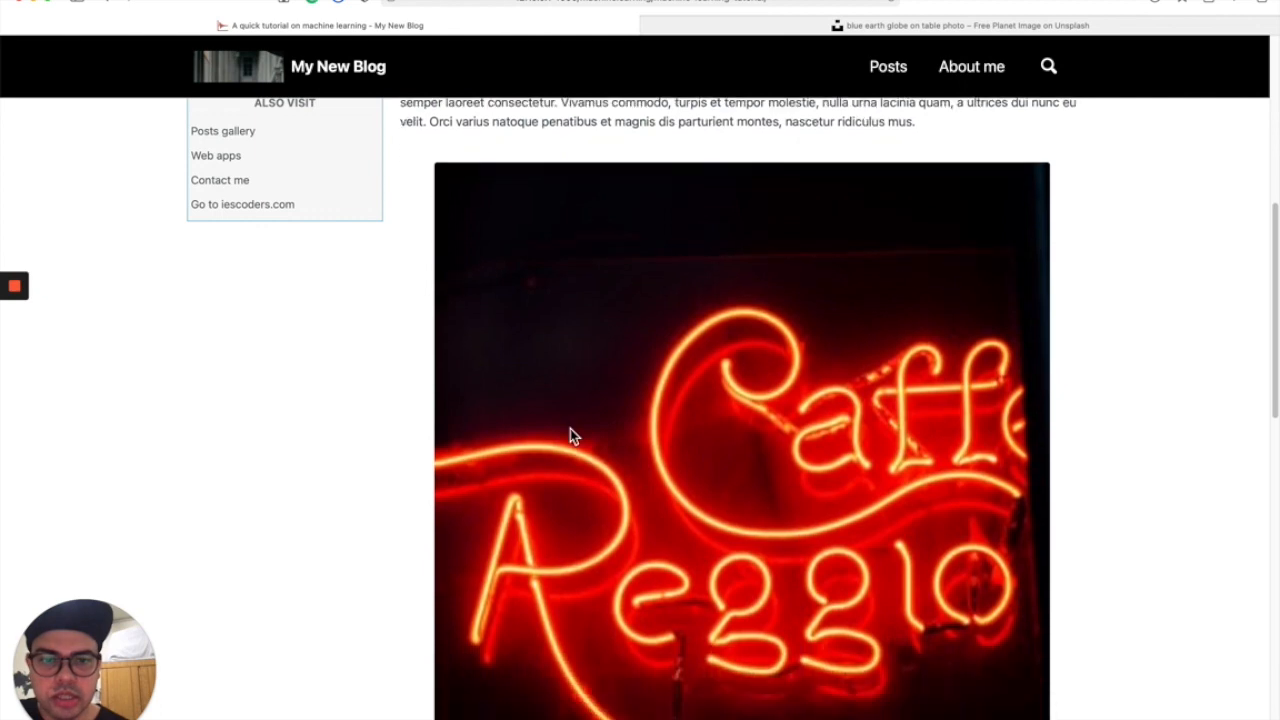
Scroll the machine learning post down to its random 300x300 inline Unsplash photo.
{"action": "scroll", "scroll_direction": "down", "scroll_amount": 3}
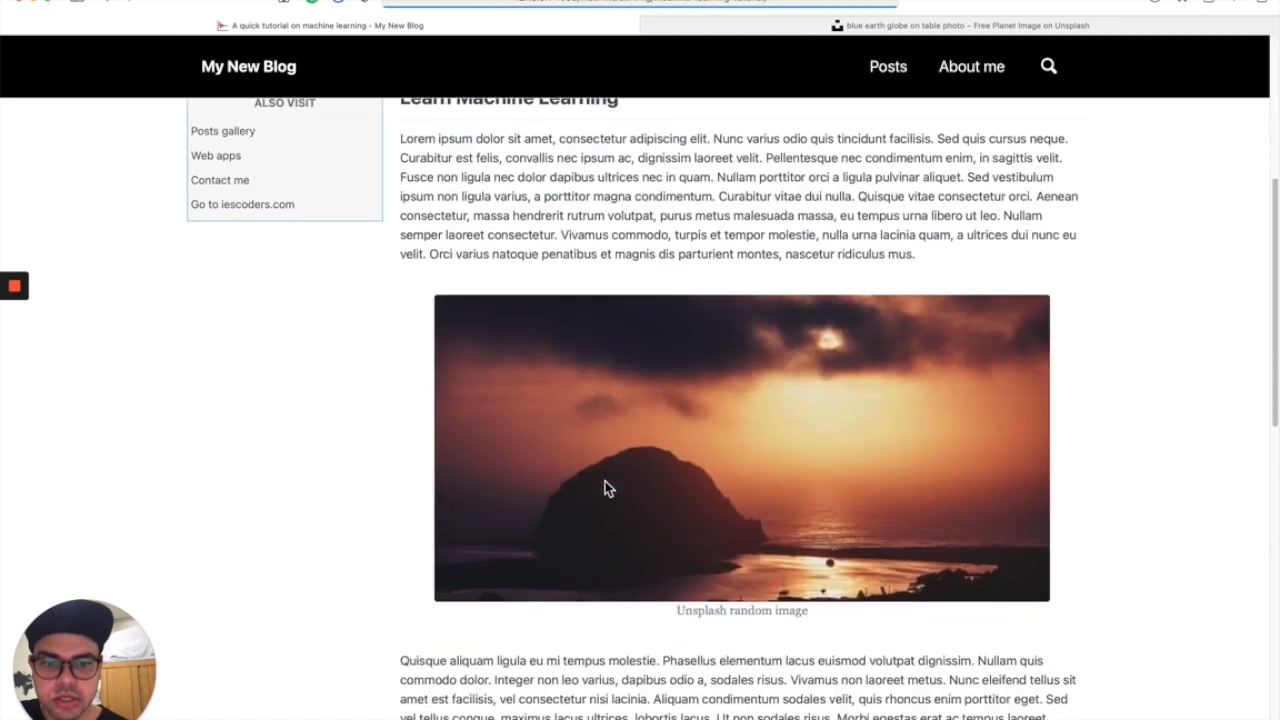
{"action": "scroll", "scroll_direction": "down", "scroll_amount": 3}
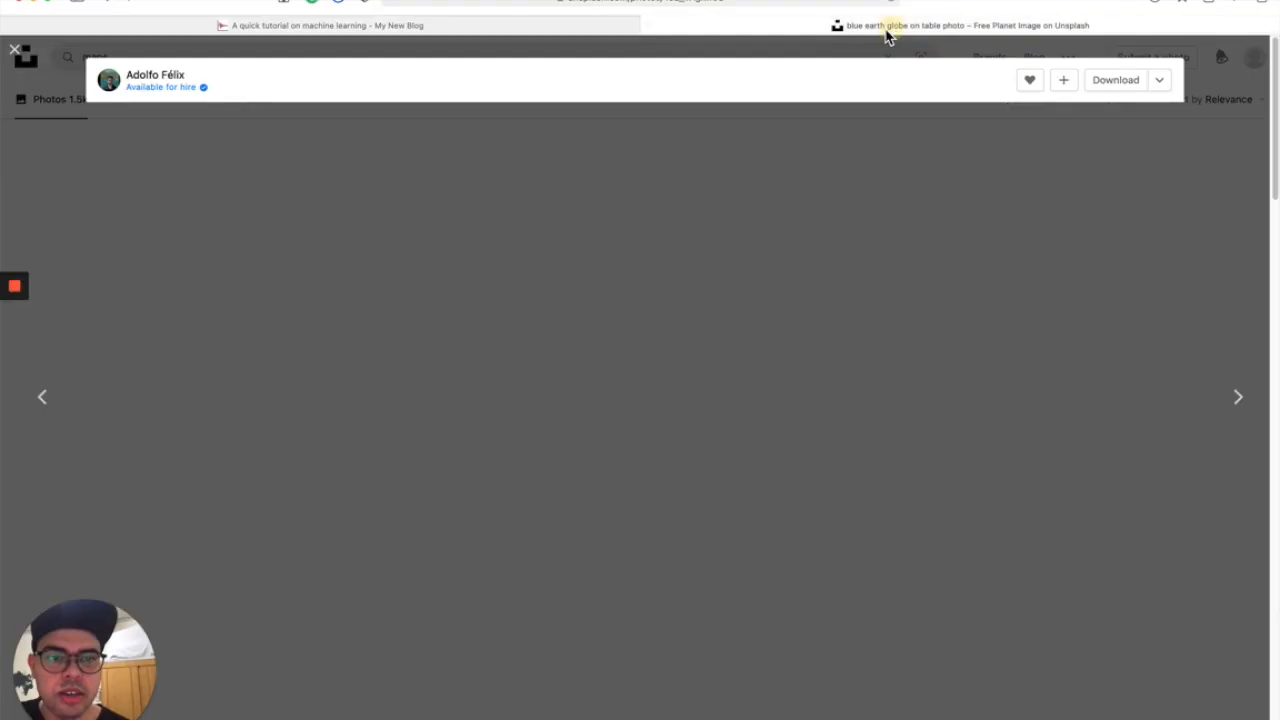
Close the globe photo view and search Unsplash for 'computer'.
{"action": "left_click", "coordinate": [13, 49]}
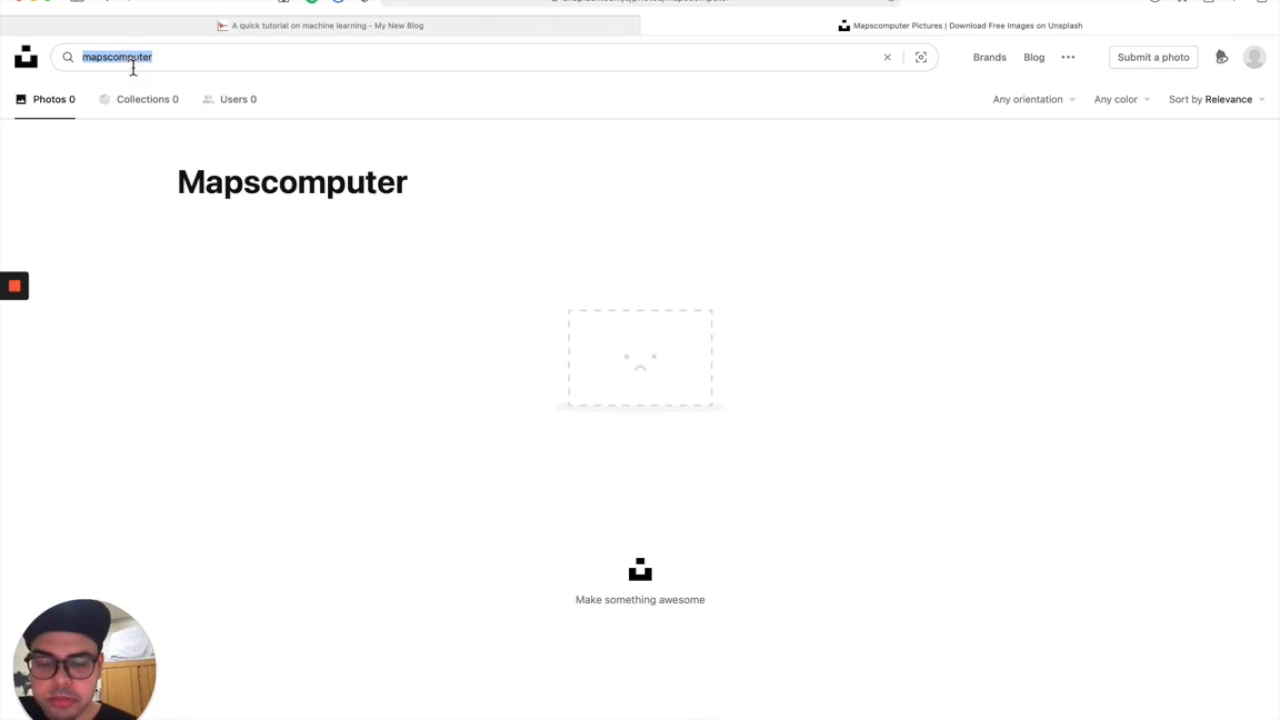
{"action": "type", "text": "computer"}
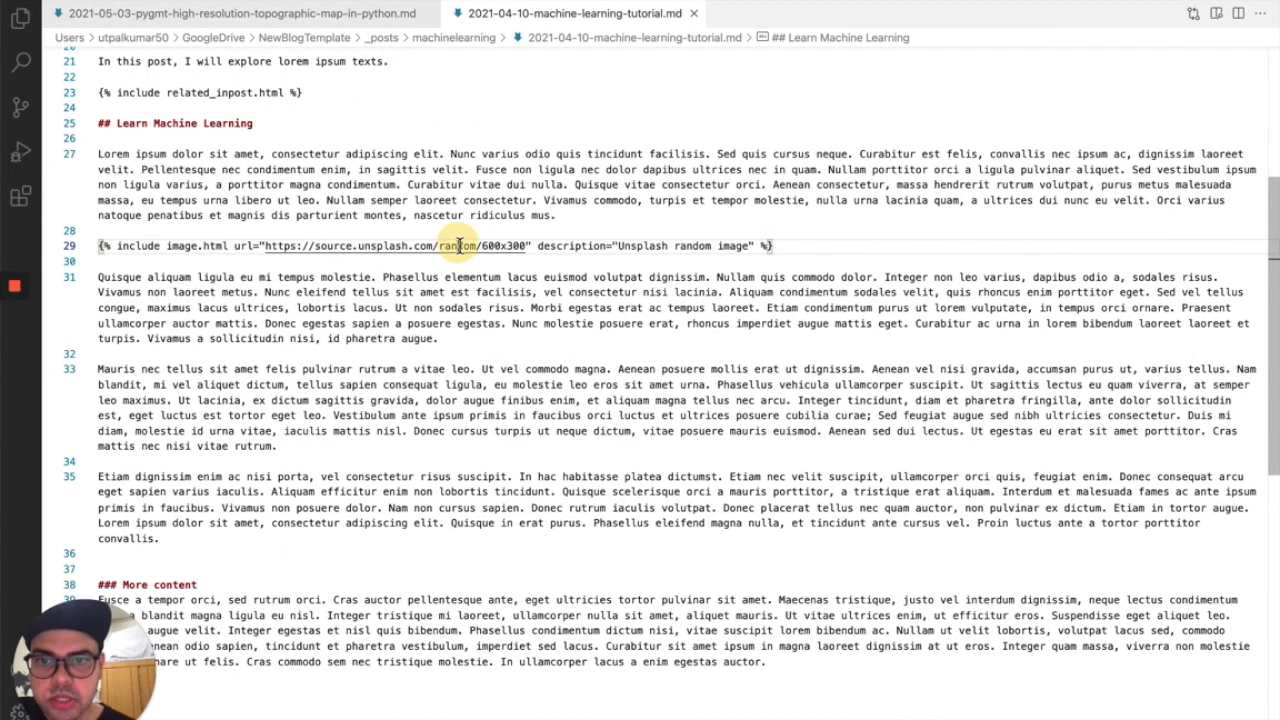
Replace 'random' with photo ID gySMaocSdqs and reword the description to 'computer'.
{"action": "type", "text": "gySMaocSdqs"}
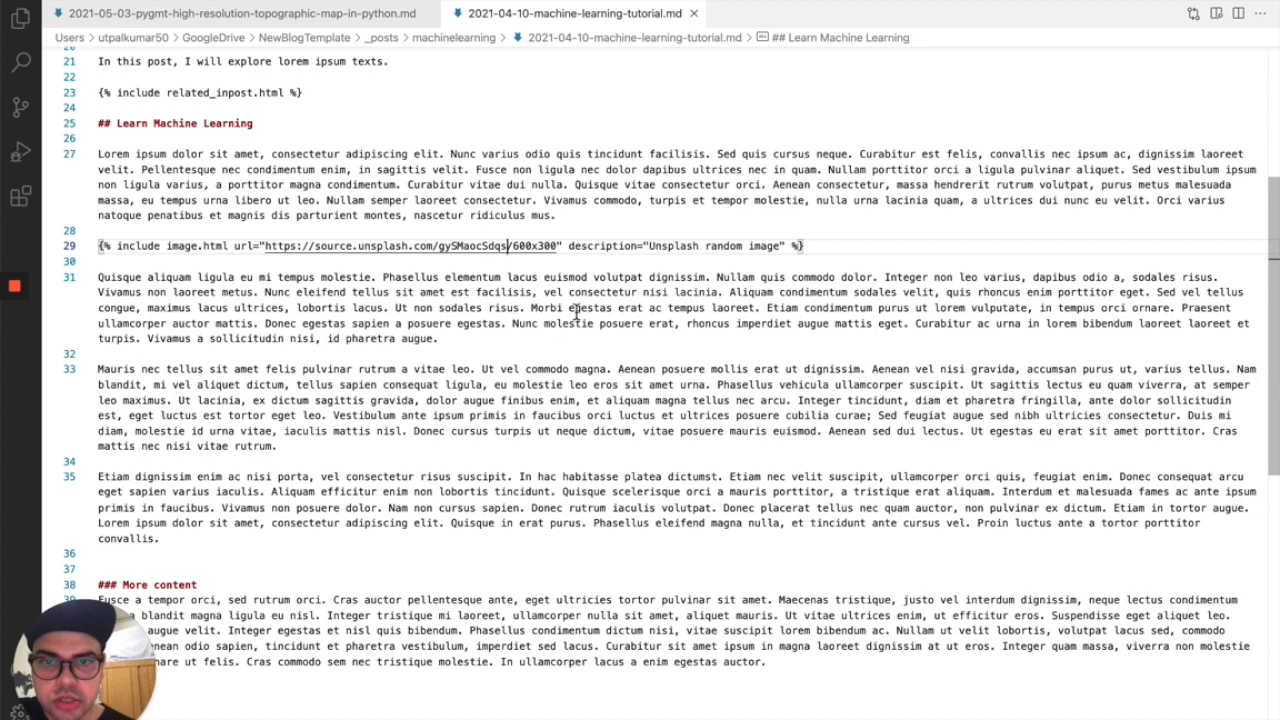
{"action": "mouse_move", "coordinate": [490, 262]}
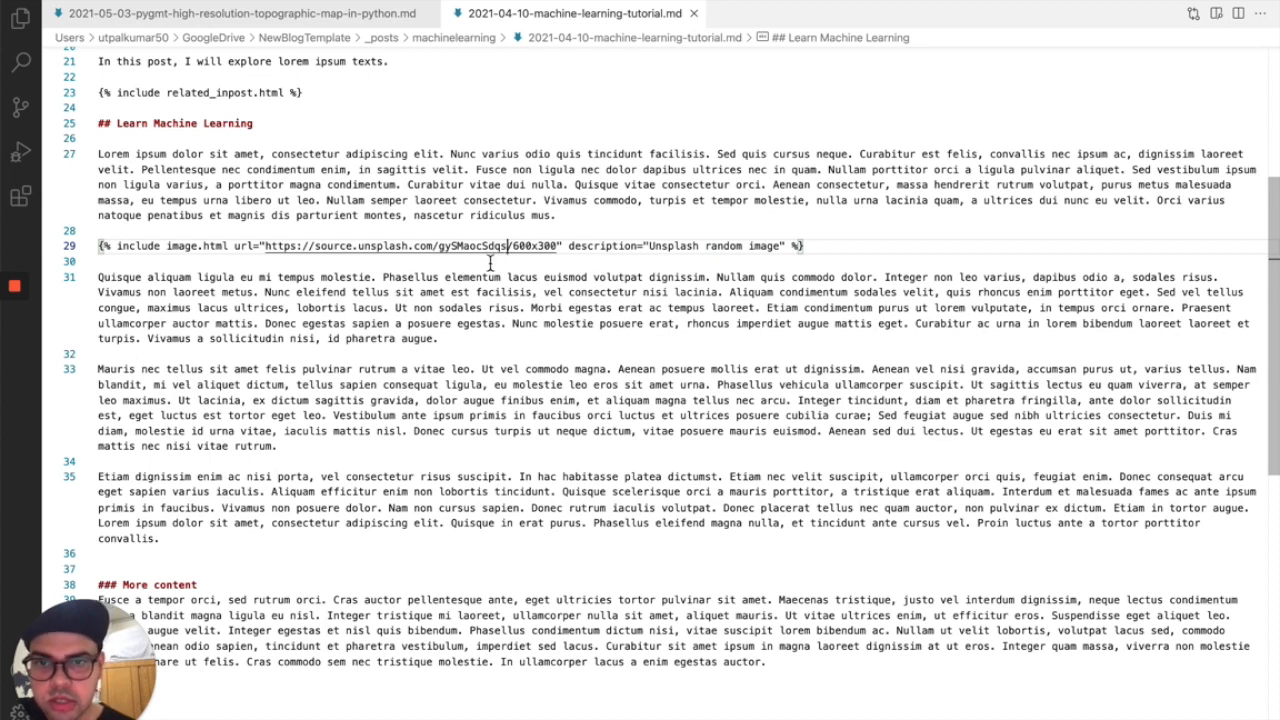
{"action": "double_click", "coordinate": [719, 246]}
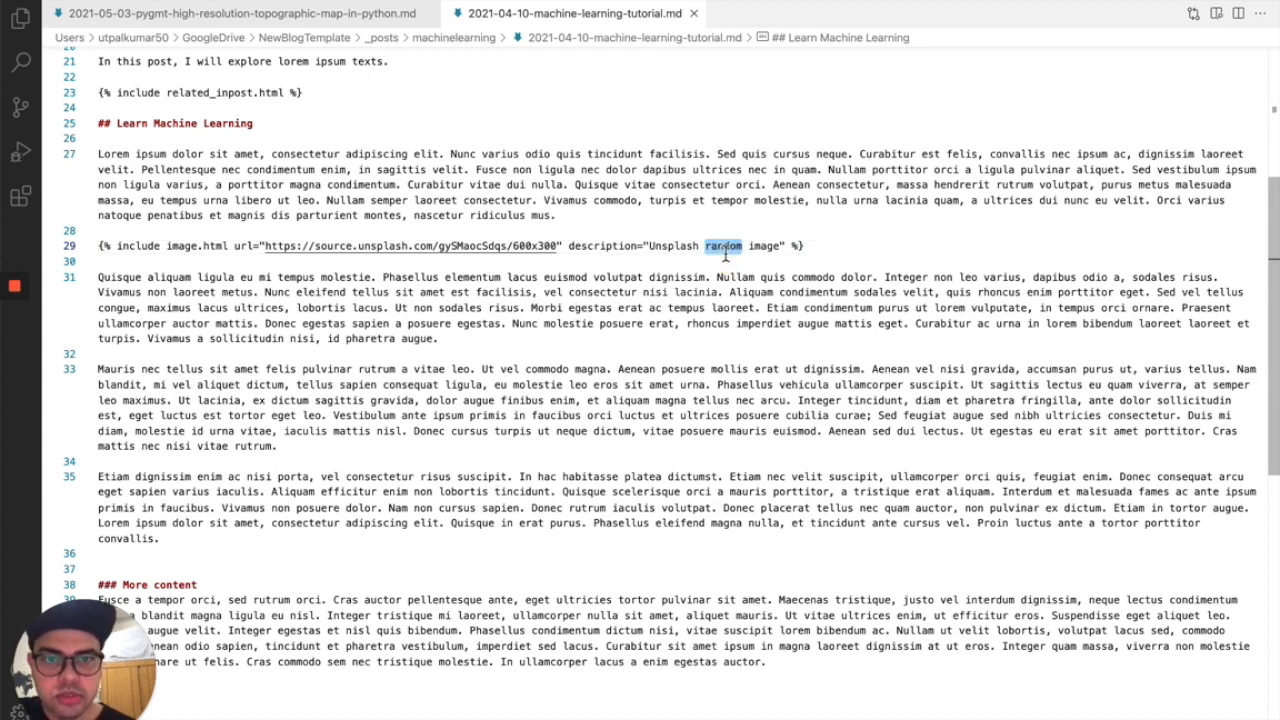
{"action": "type", "text": "compu"}
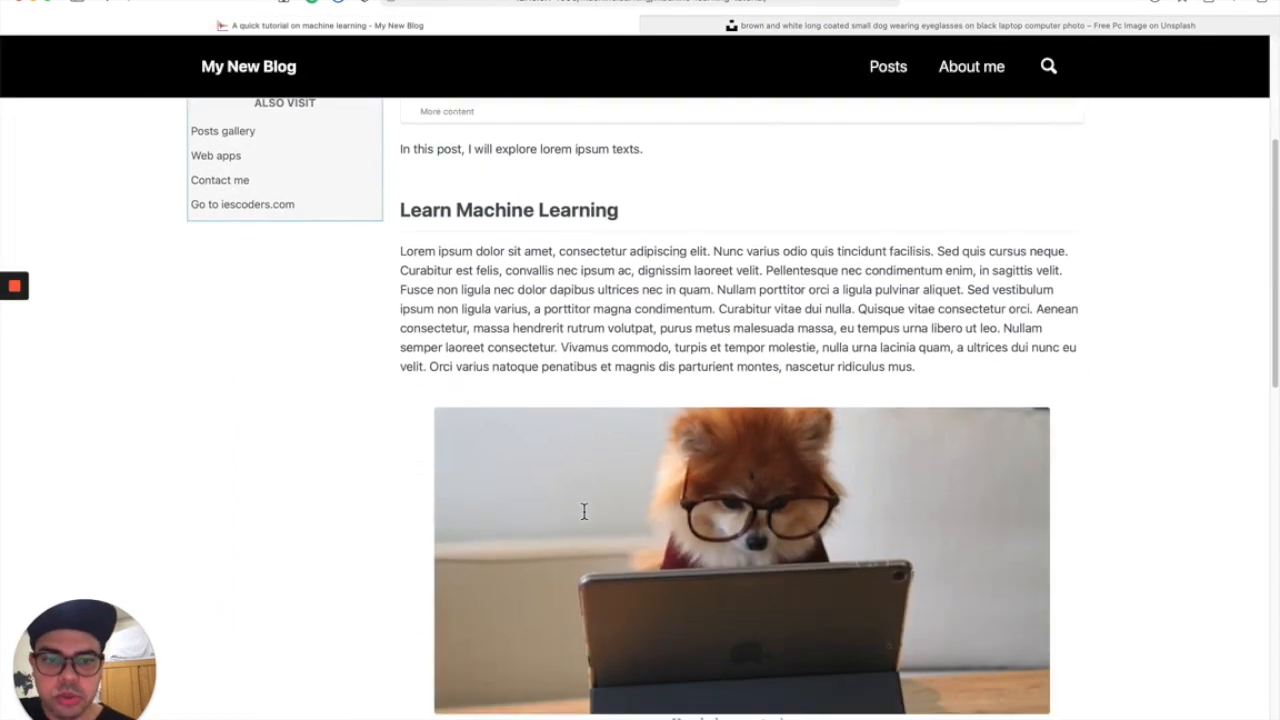
Scroll through the post to check the dog-with-glasses photo and its 'Unsplash computer image' caption.
{"action": "scroll", "scroll_direction": "down", "scroll_amount": 3}
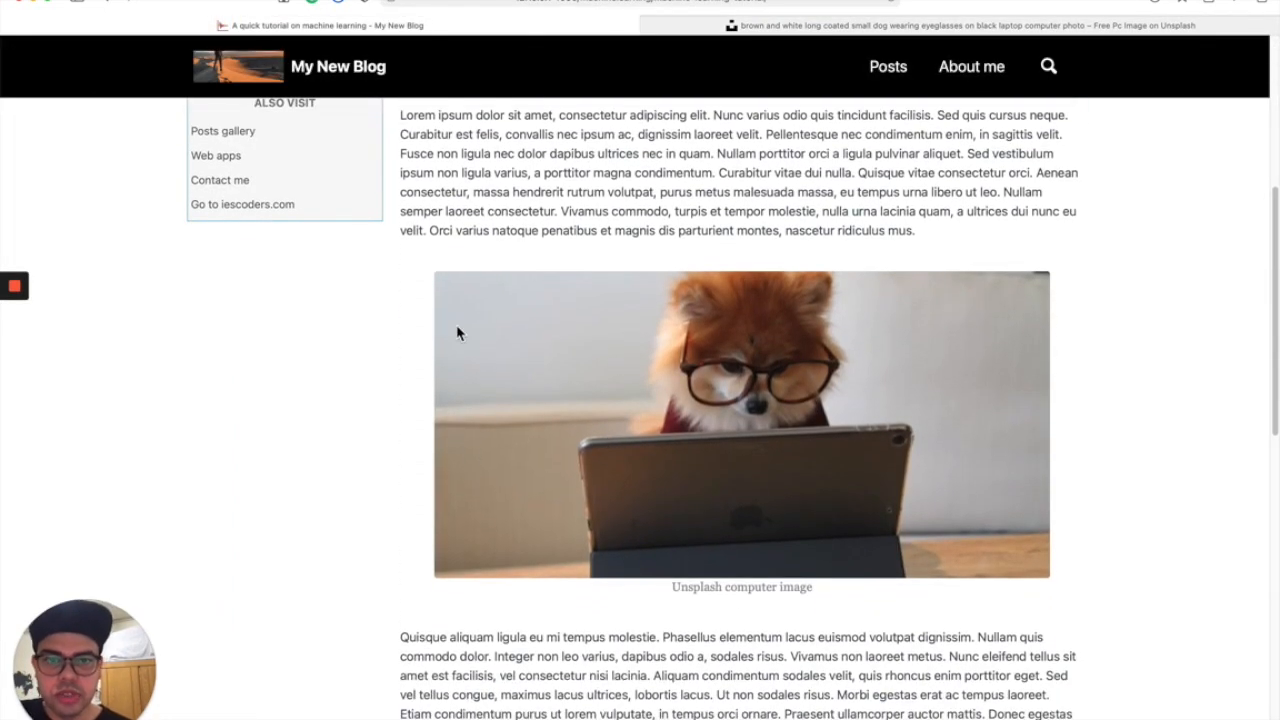
{"action": "mouse_move", "coordinate": [810, 605]}
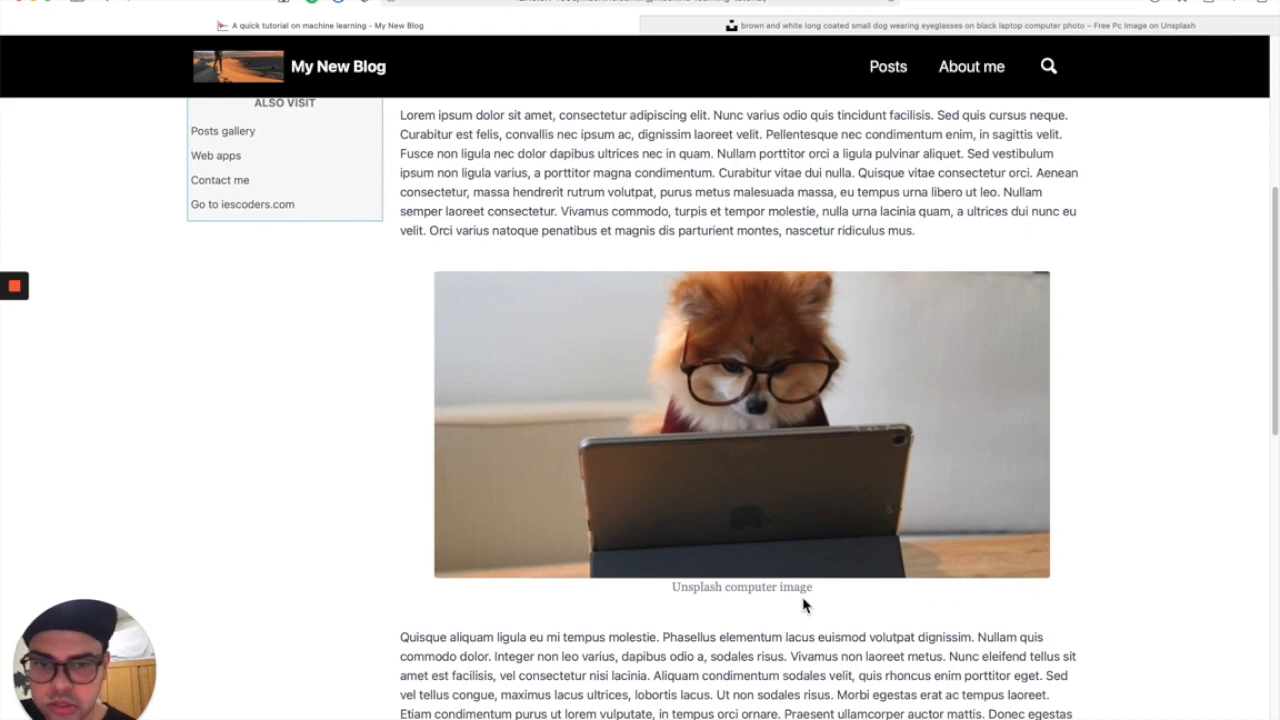
{"action": "scroll", "scroll_direction": "up", "scroll_amount": 3}
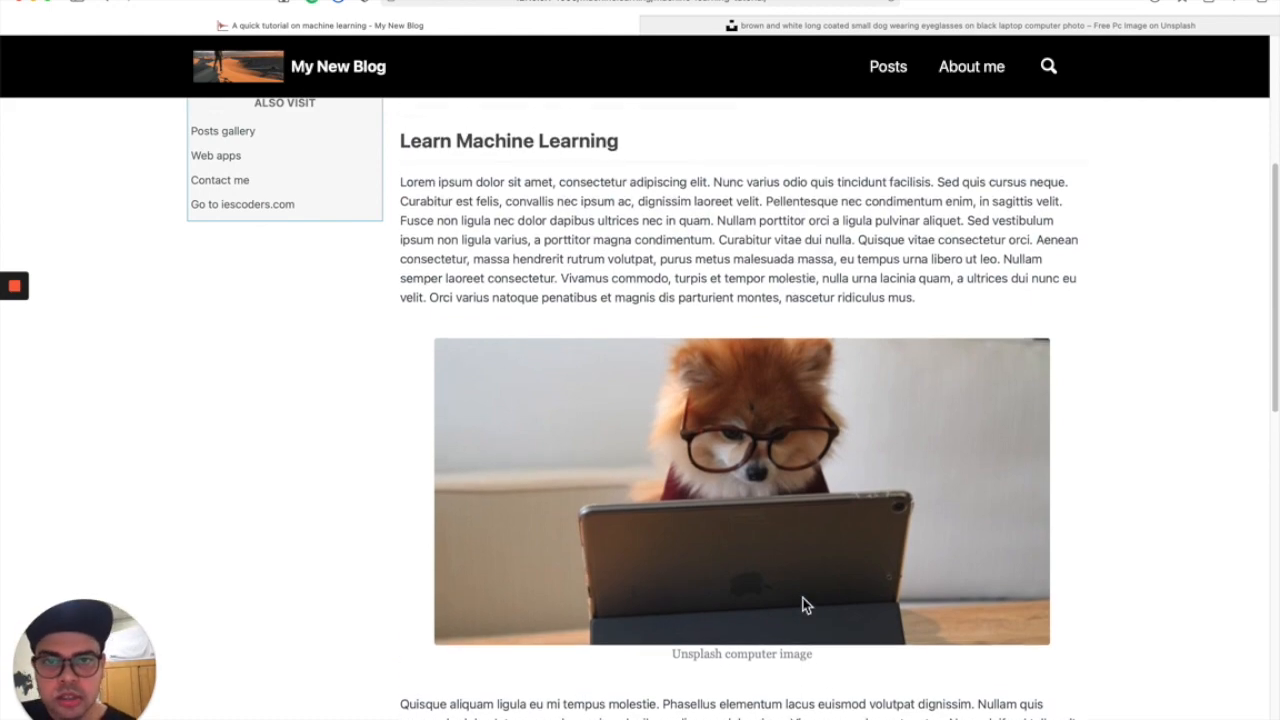
{"action": "scroll", "scroll_direction": "down", "scroll_amount": 3}
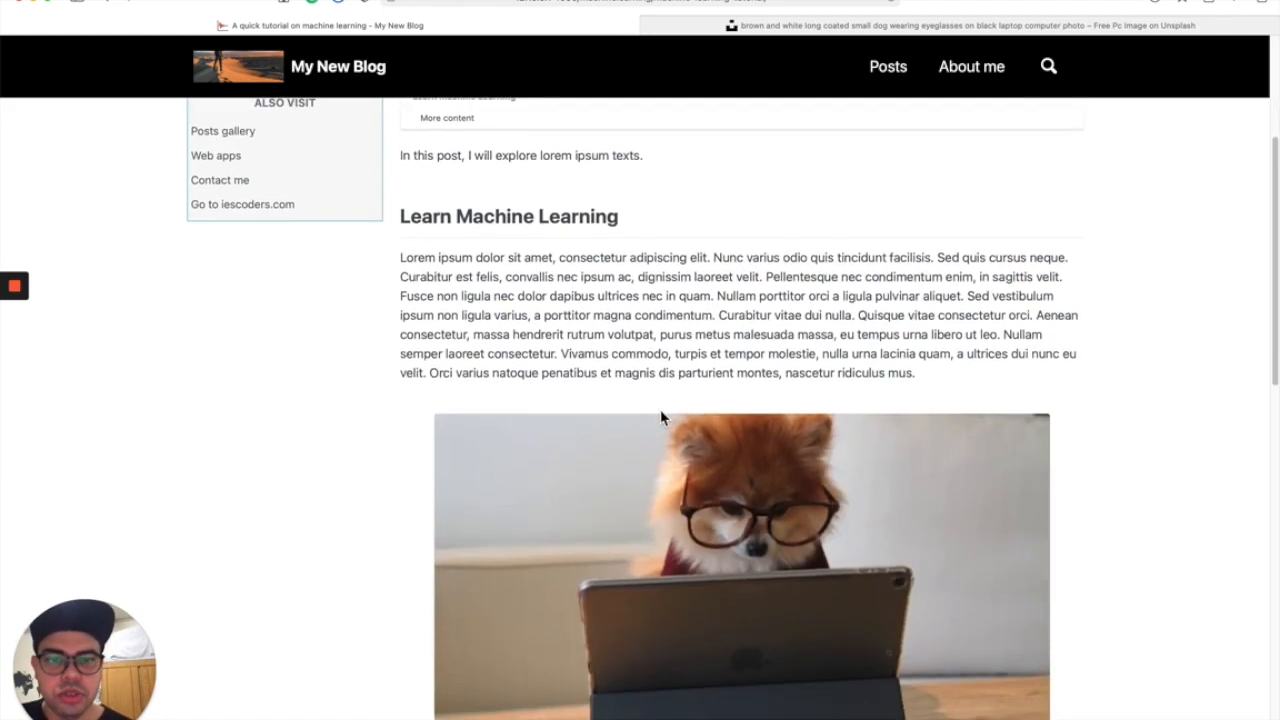
{"action": "scroll", "scroll_direction": "down", "scroll_amount": 3}
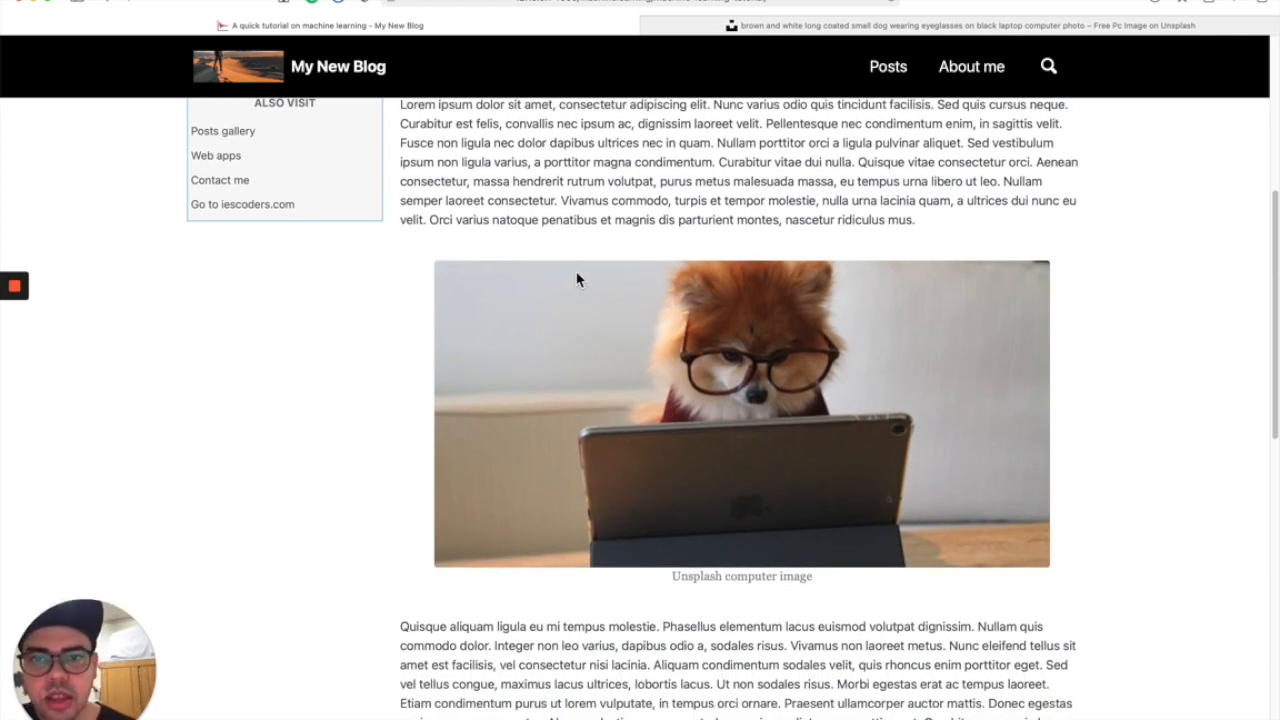
{"action": "scroll", "scroll_direction": "up", "scroll_amount": 3}
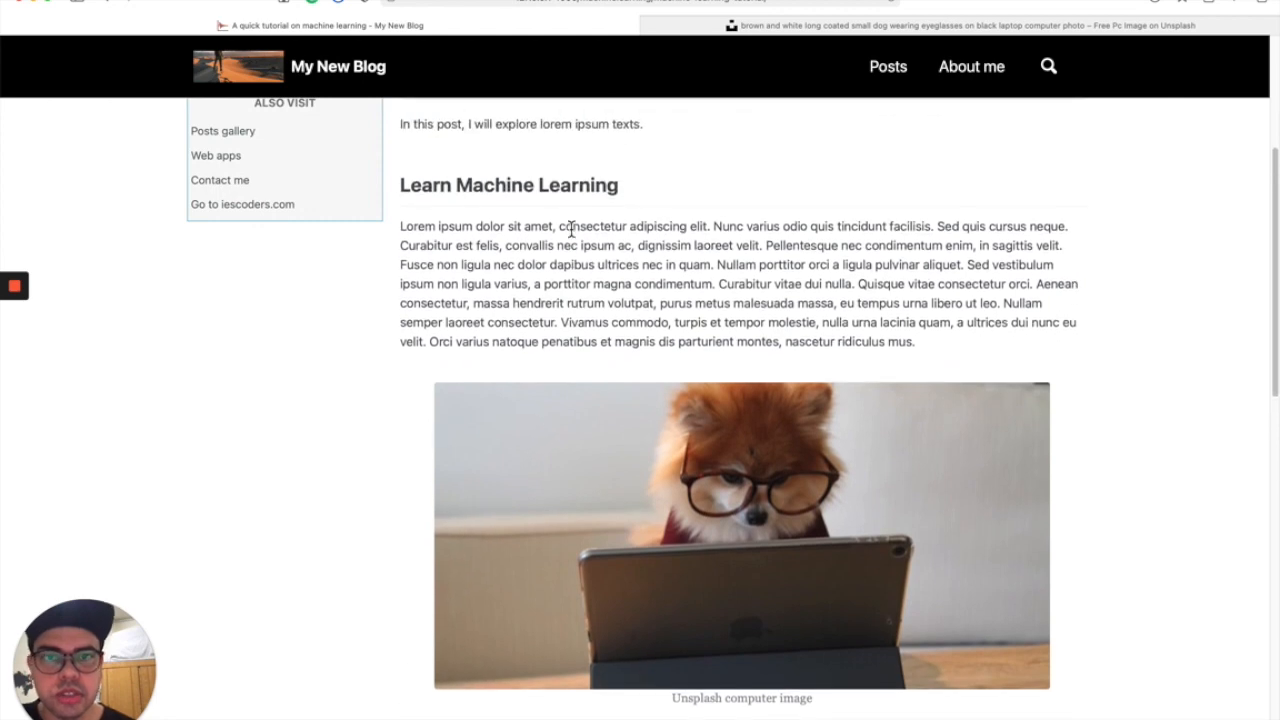
{"action": "scroll", "scroll_direction": "up", "scroll_amount": 3}
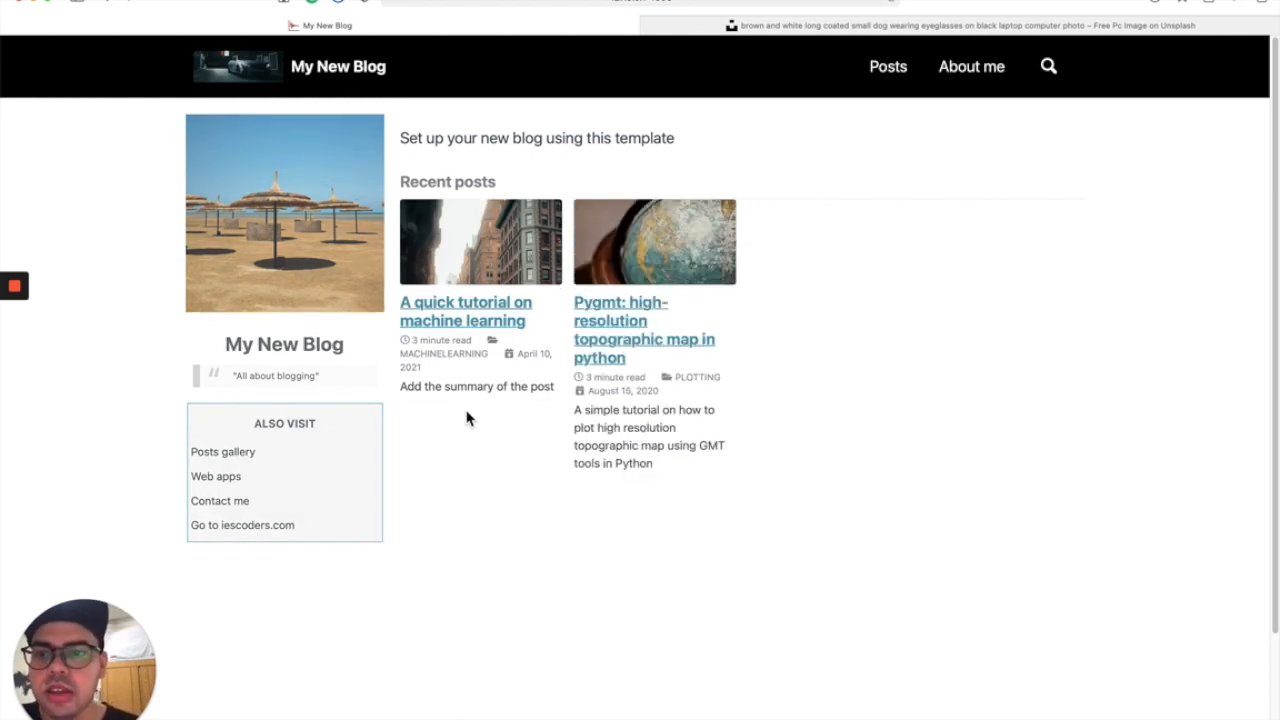
{"action": "mouse_move", "coordinate": [465, 375]}
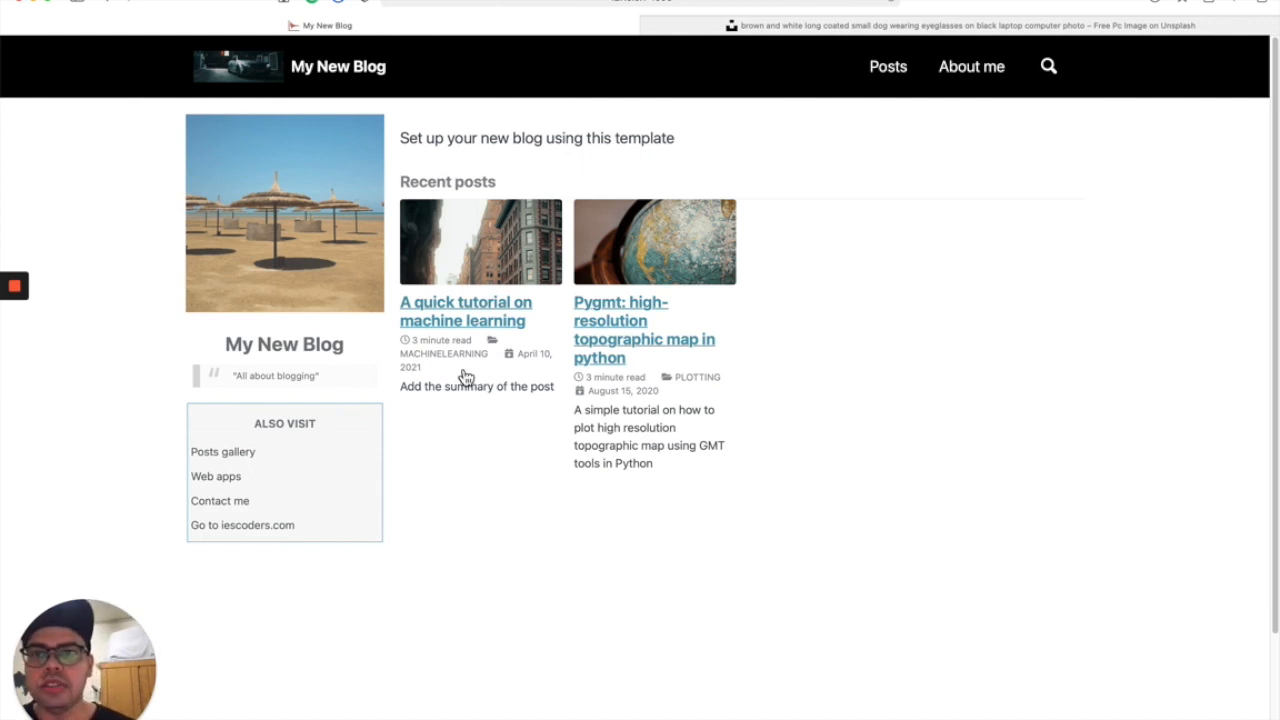
{"action": "mouse_move", "coordinate": [702, 54]}
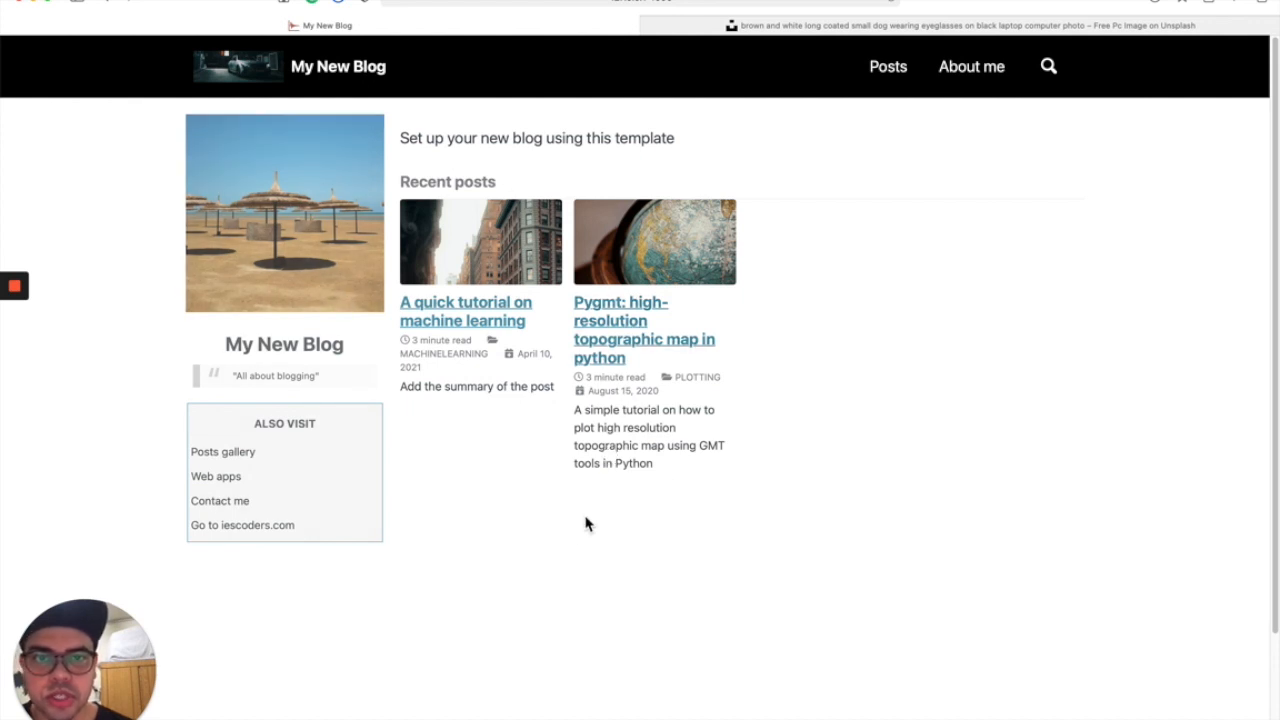
{"action": "mouse_move", "coordinate": [664, 466]}
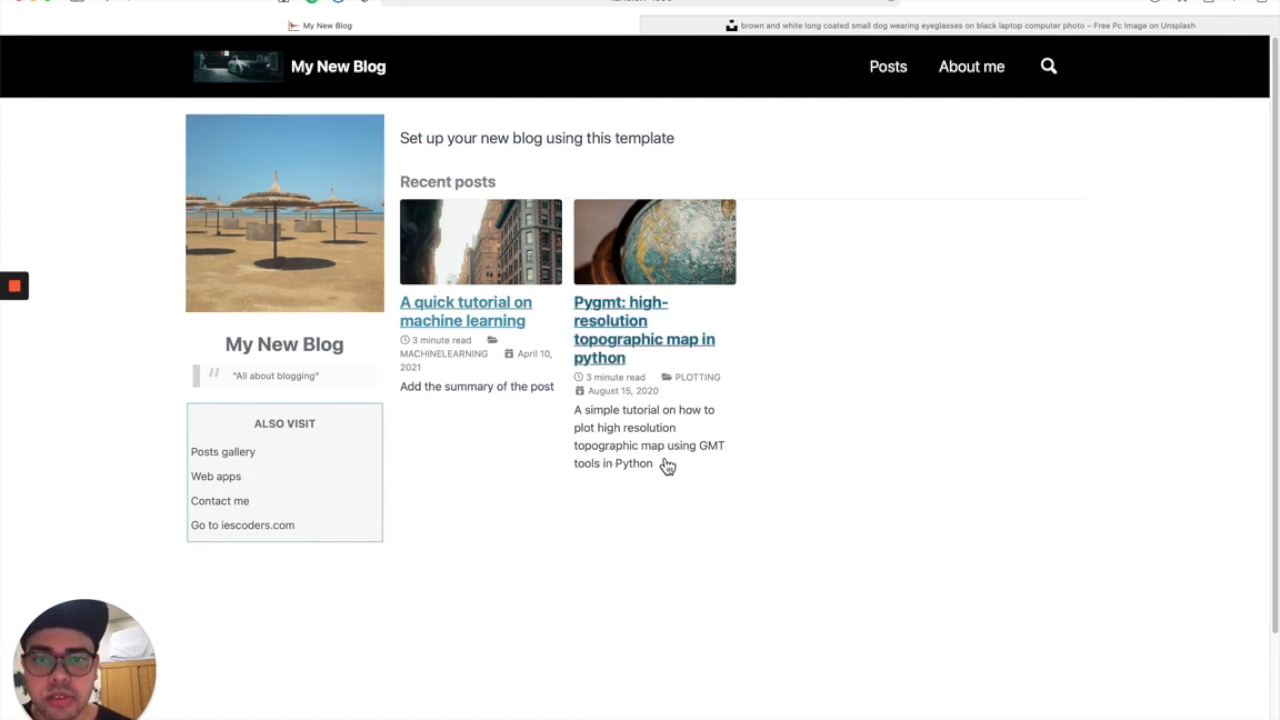
{"action": "mouse_move", "coordinate": [713, 491]}
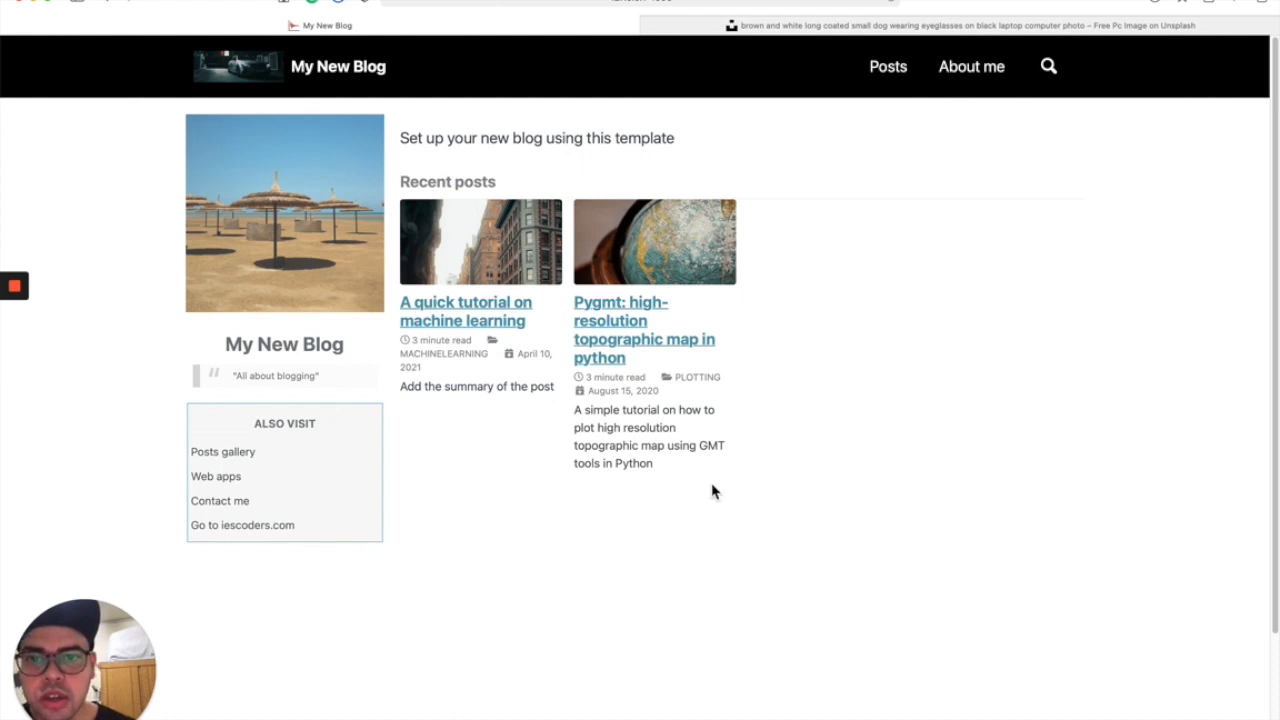
{"action": "mouse_move", "coordinate": [665, 442]}
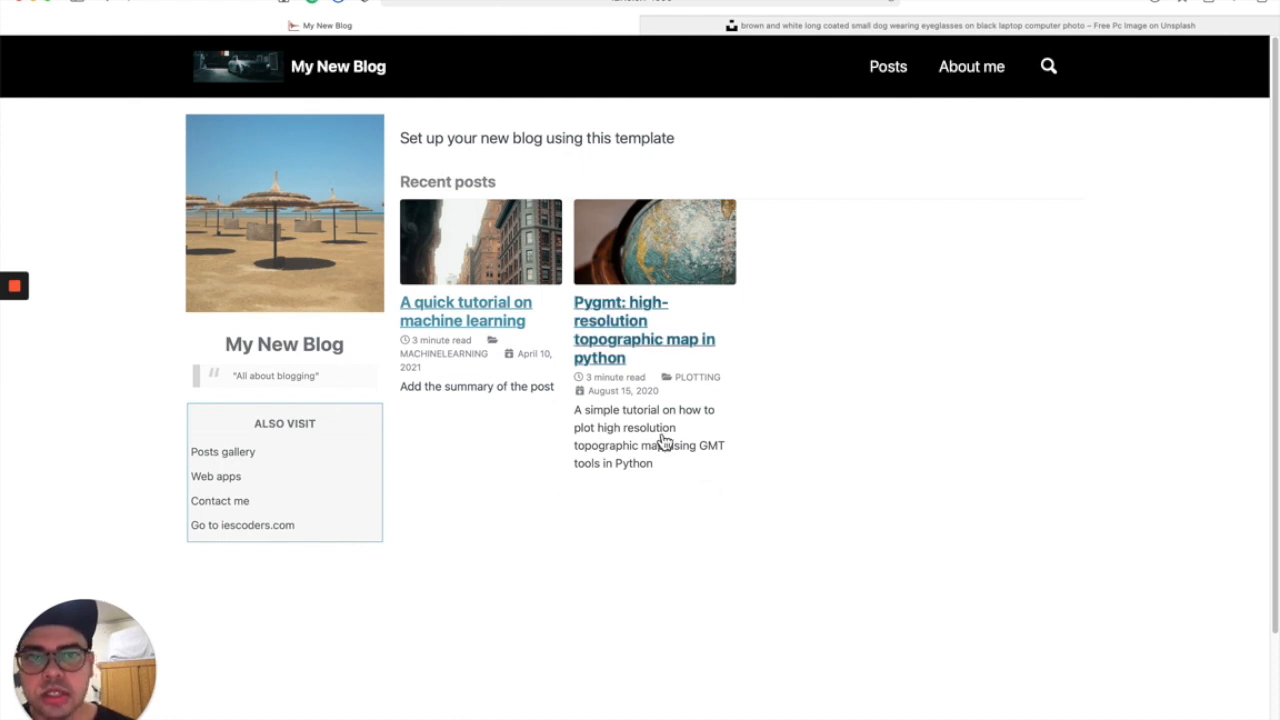
{"action": "mouse_move", "coordinate": [829, 358]}
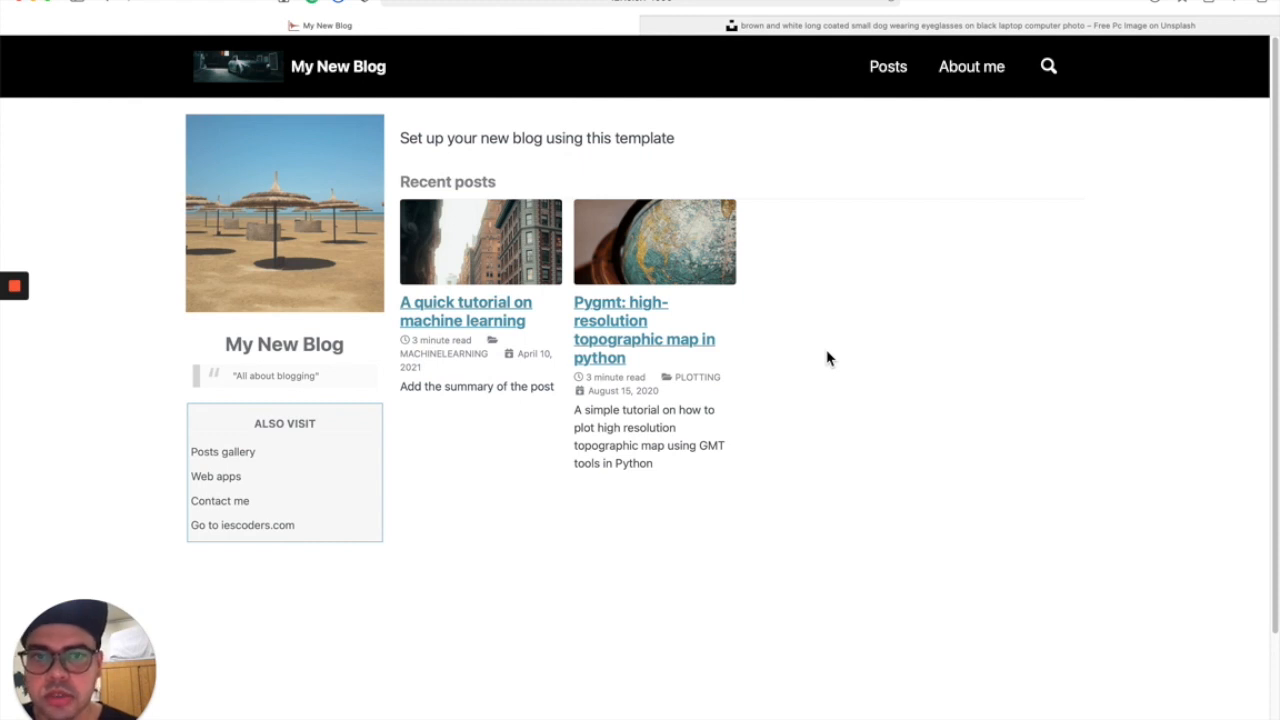
{"action": "mouse_move", "coordinate": [714, 245]}
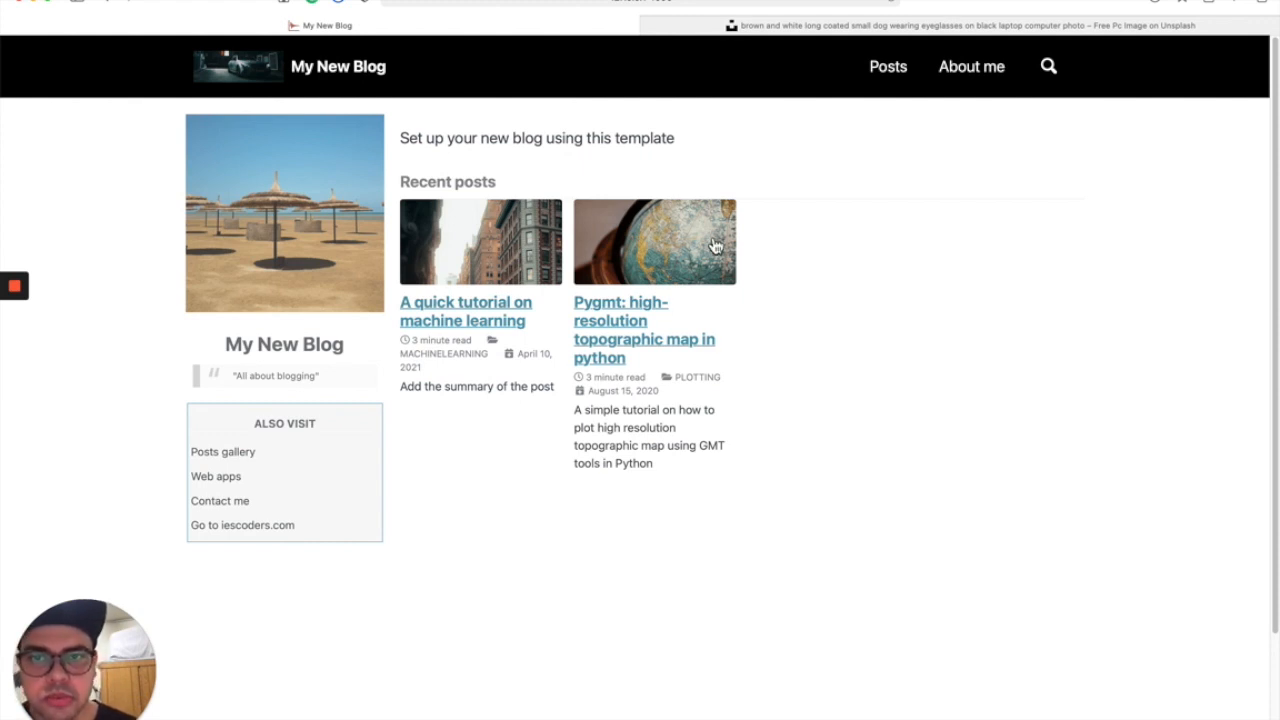
{"action": "mouse_move", "coordinate": [440, 291]}
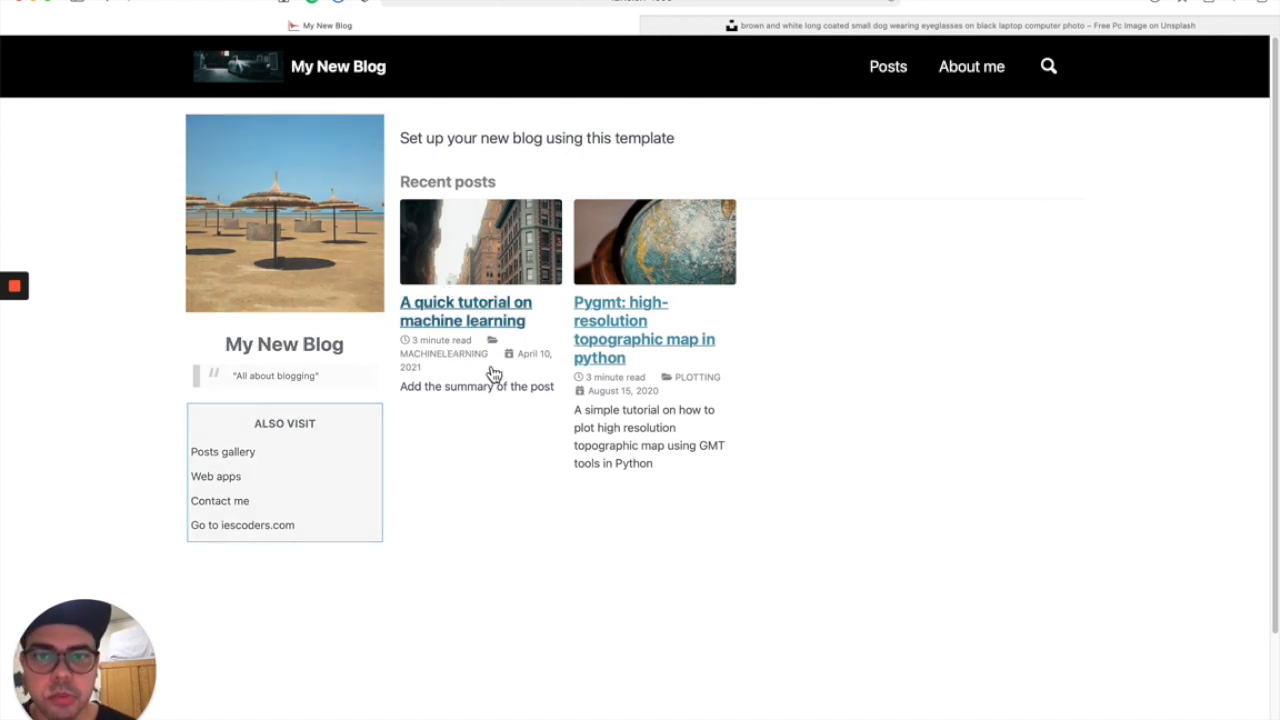
{"action": "mouse_move", "coordinate": [513, 417]}
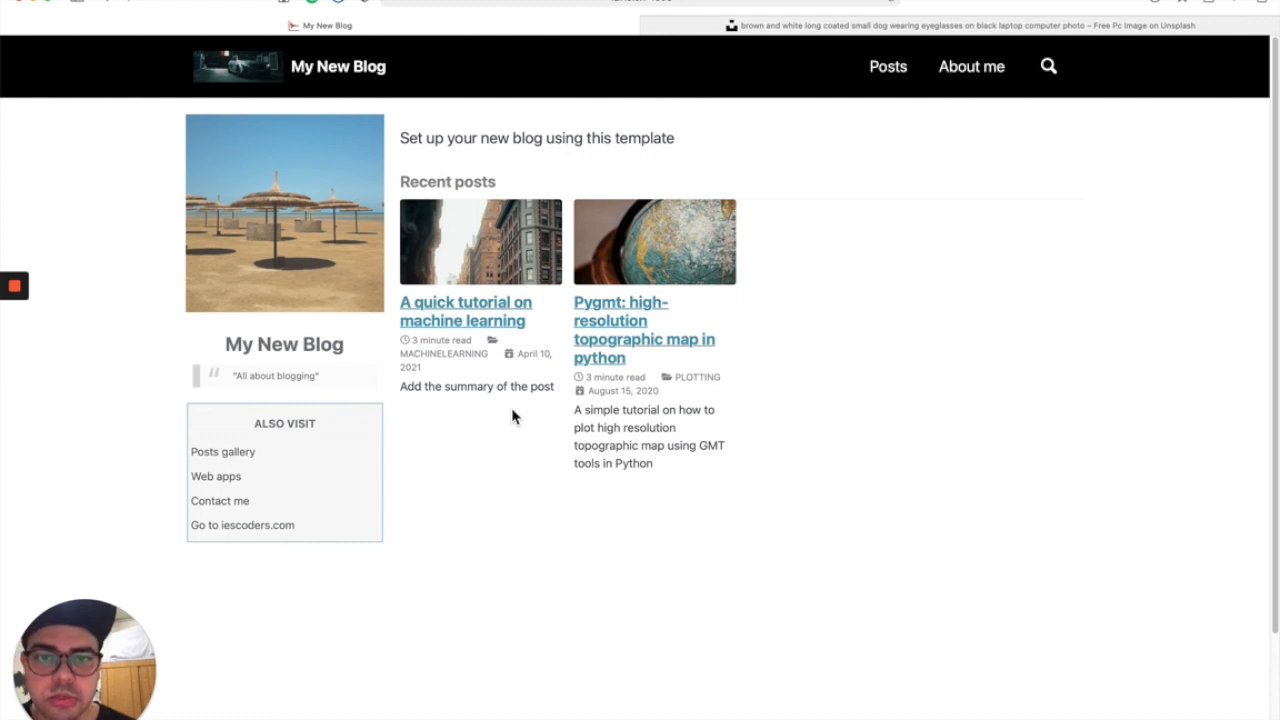
{"action": "mouse_move", "coordinate": [520, 460]}
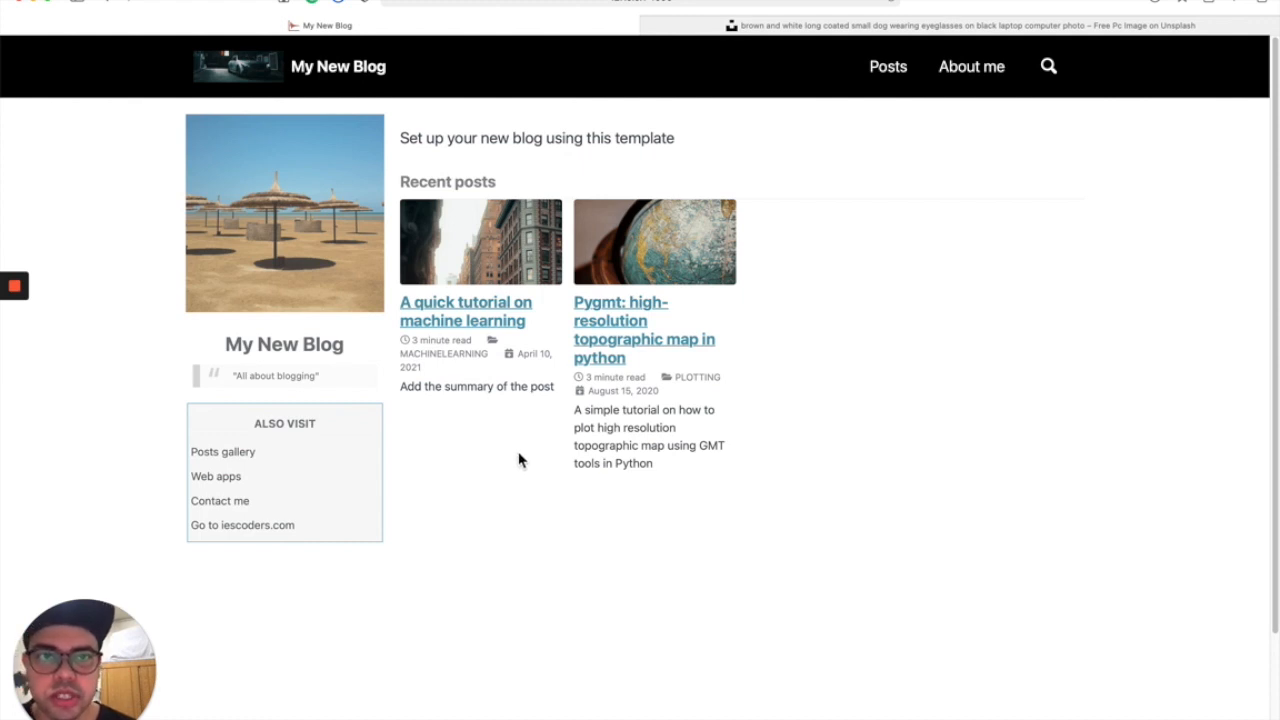